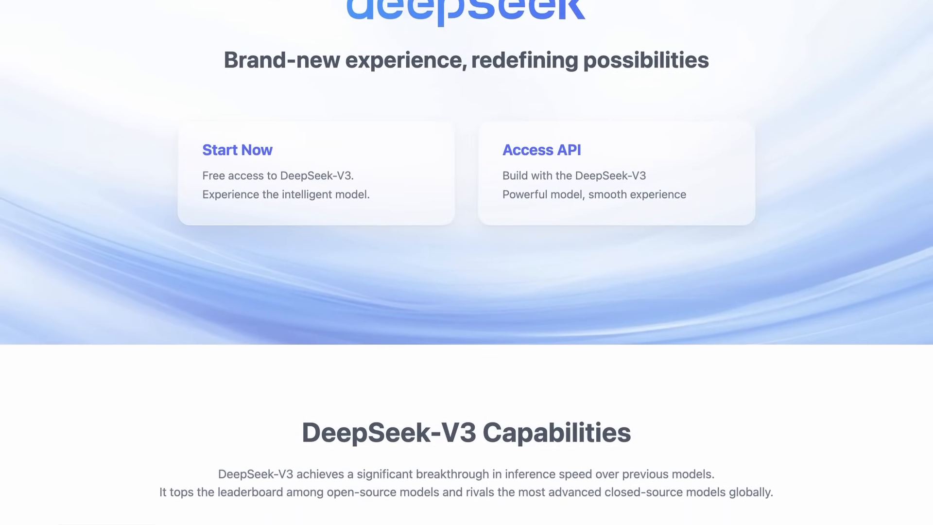
Scroll through the page, then show the workspace's Pipelines list with Ecommerce Assistant
scroll(down, 3)
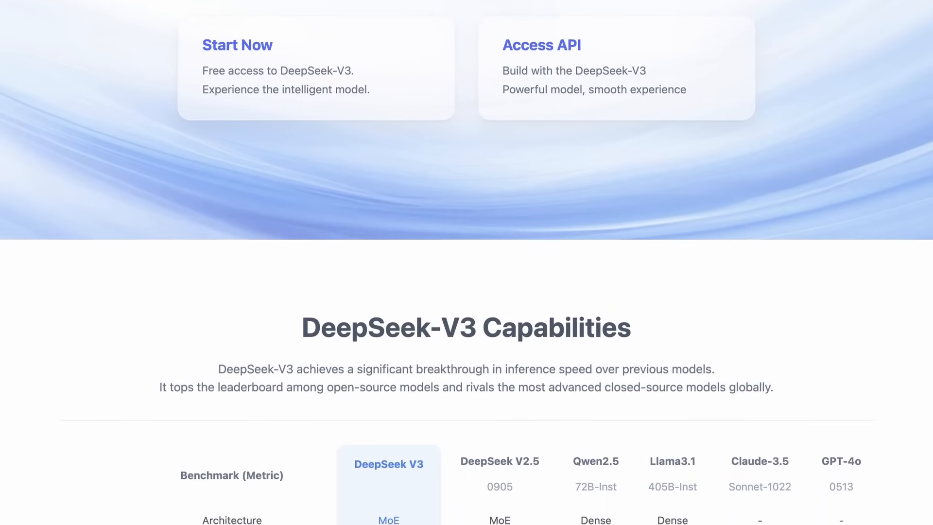
scroll(down, 3)
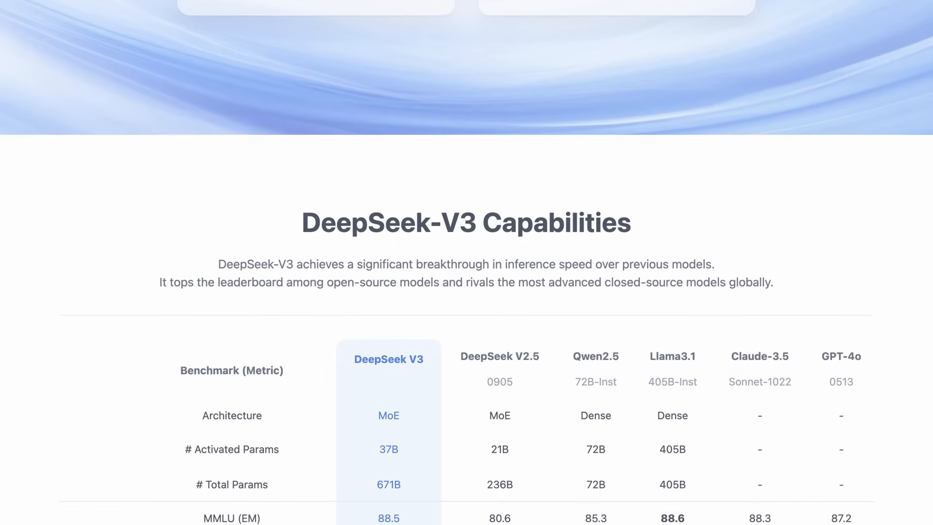
scroll(down, 3)
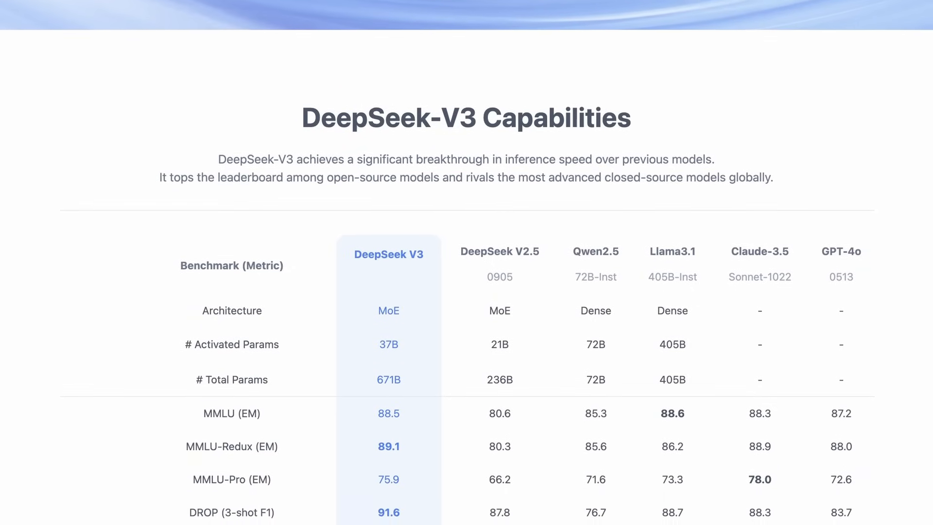
scroll(down, 3)
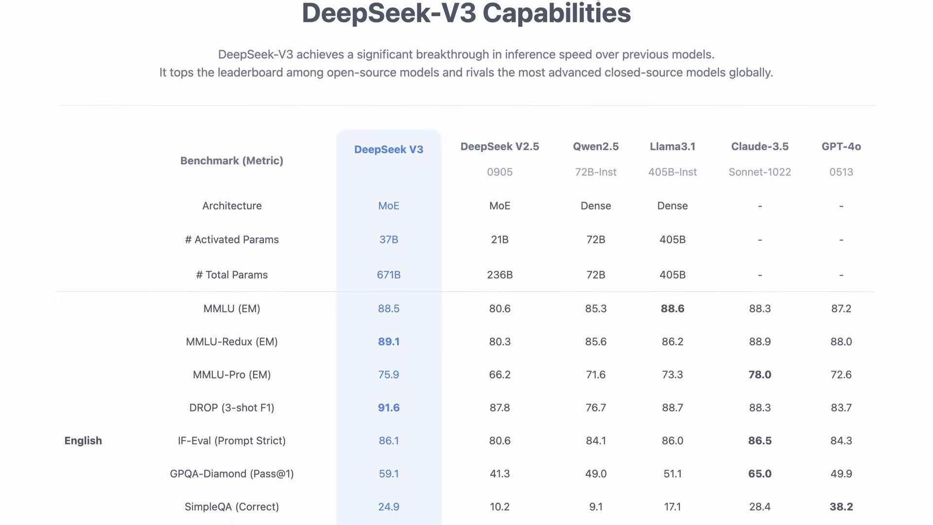
scroll(down, 3)
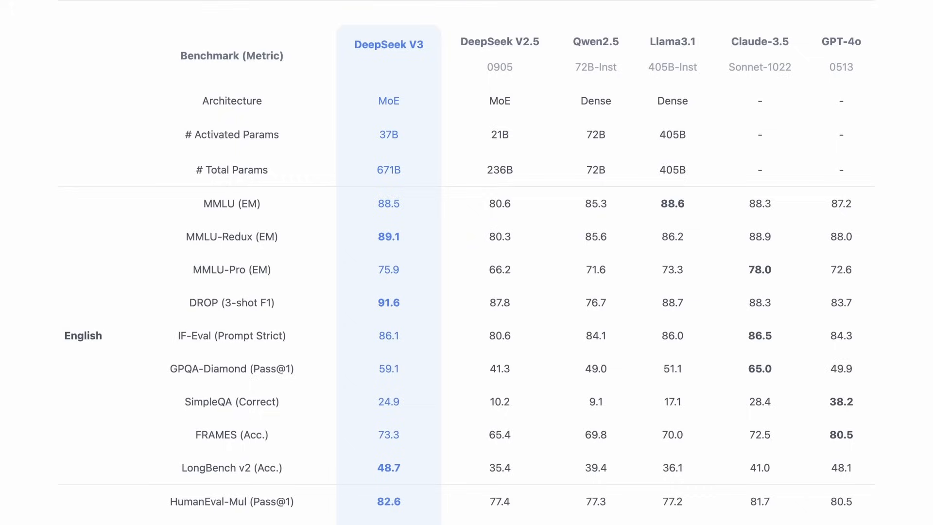
scroll(down, 3)
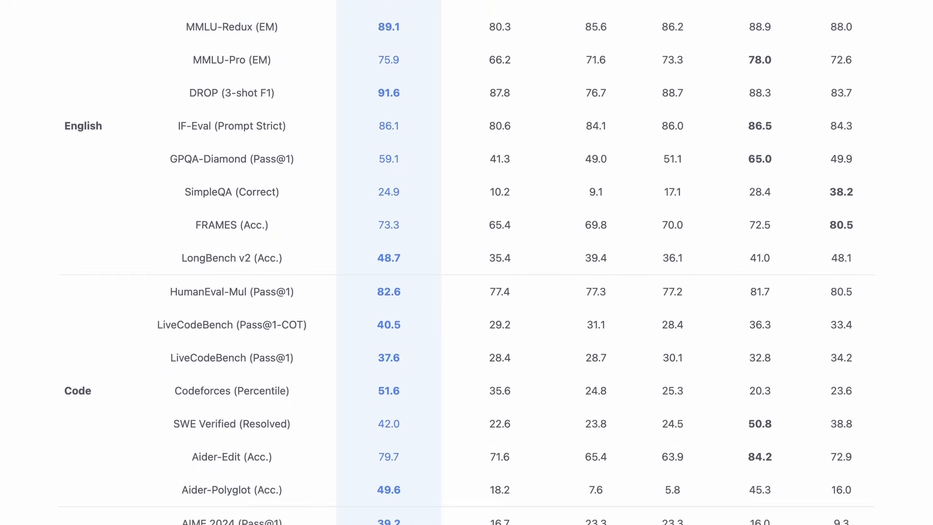
scroll(down, 3)
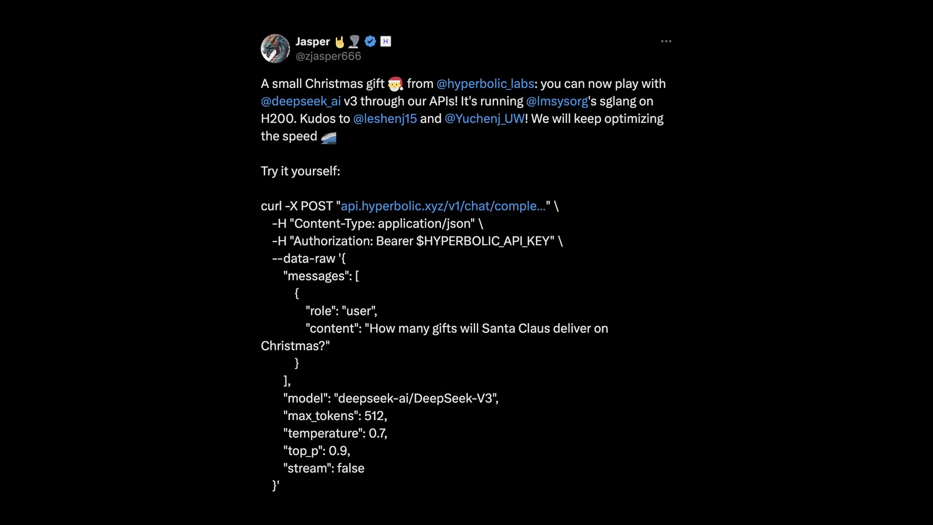
scroll(down, 3)
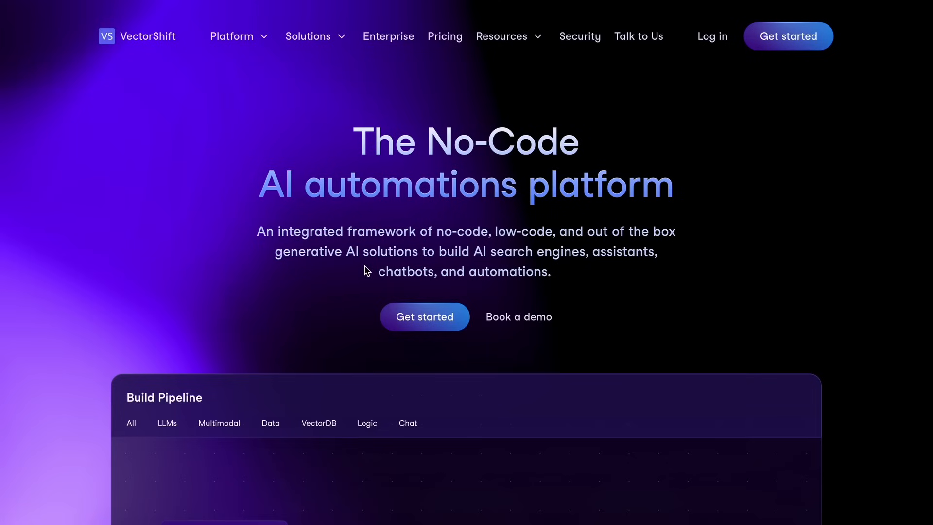
mouse_move(75, 412)
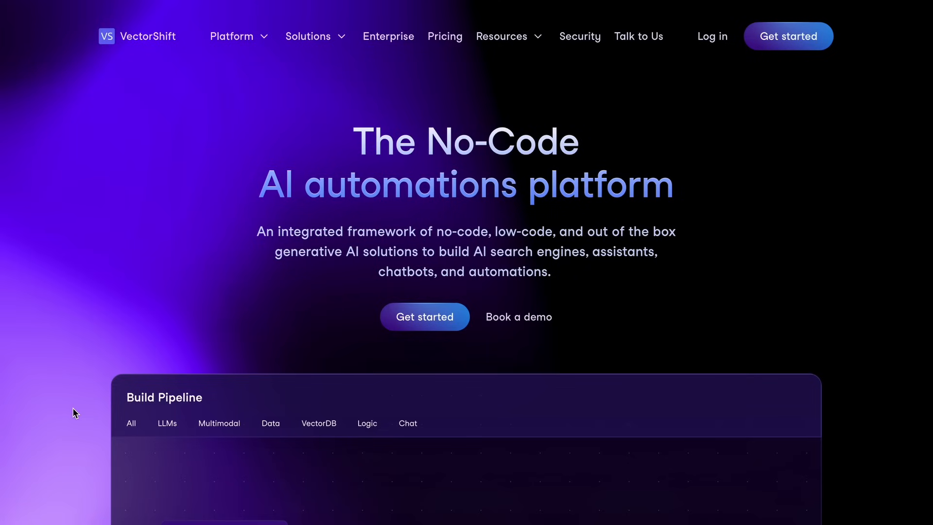
scroll(down, 3)
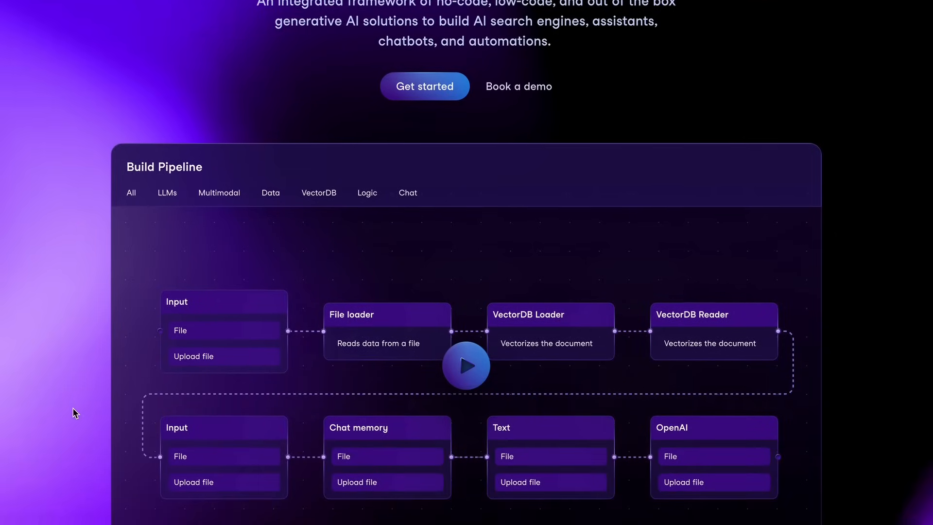
scroll(down, 3)
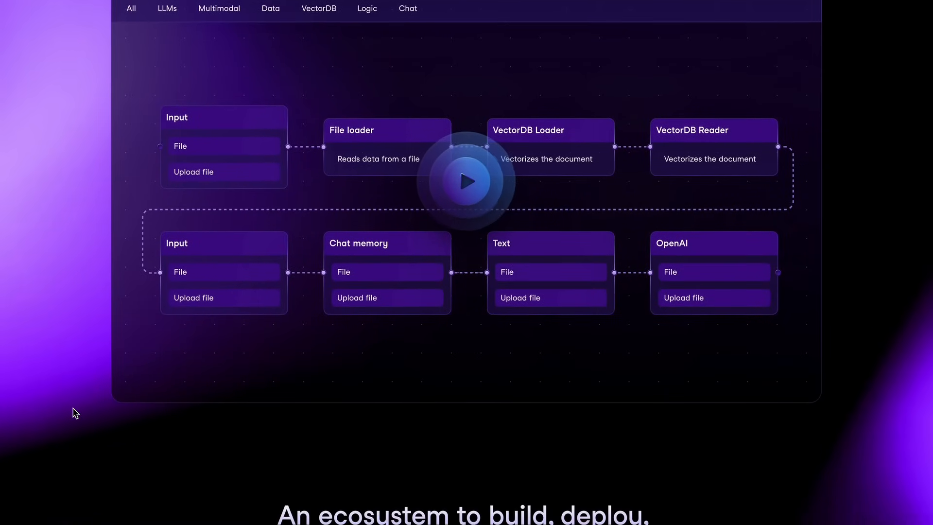
scroll(down, 3)
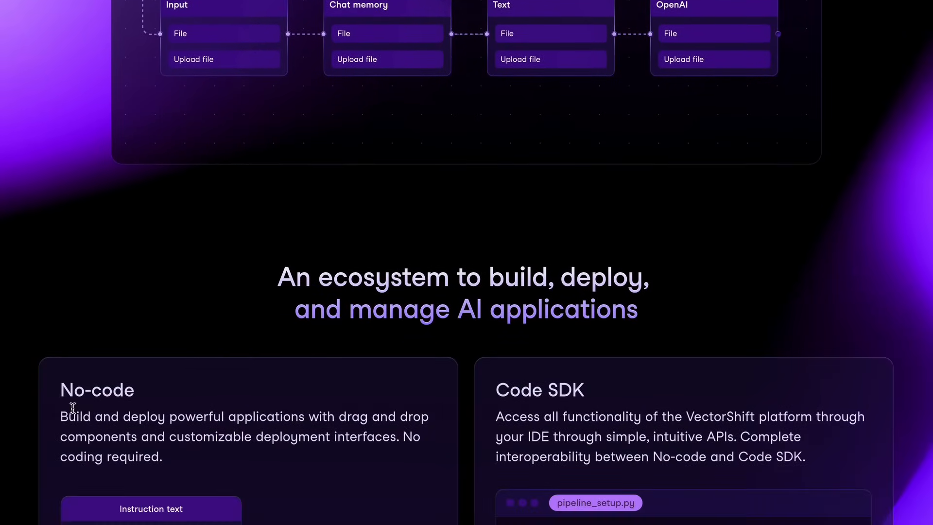
scroll(down, 3)
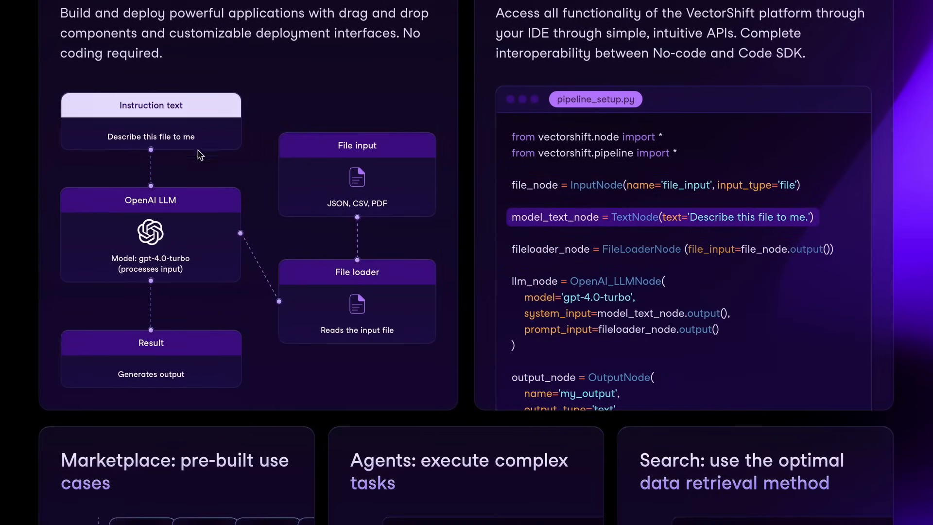
scroll(down, 3)
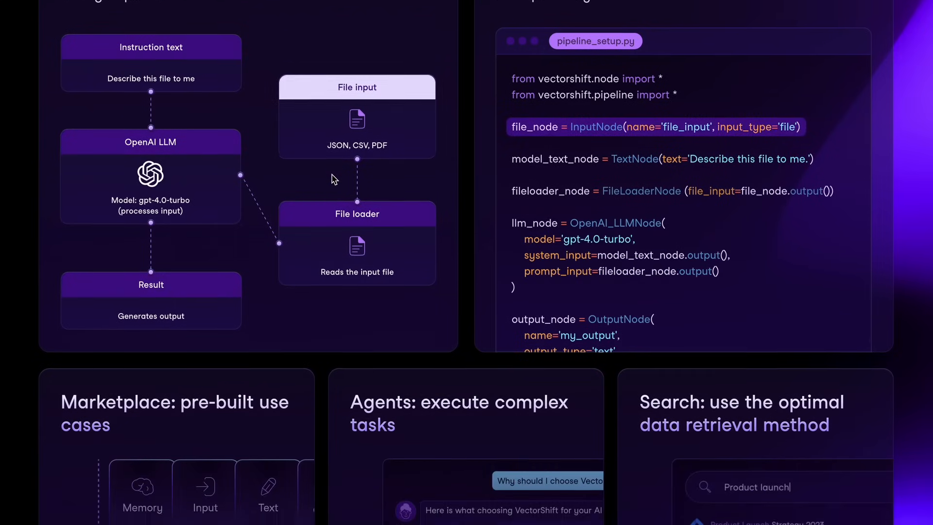
scroll(down, 3)
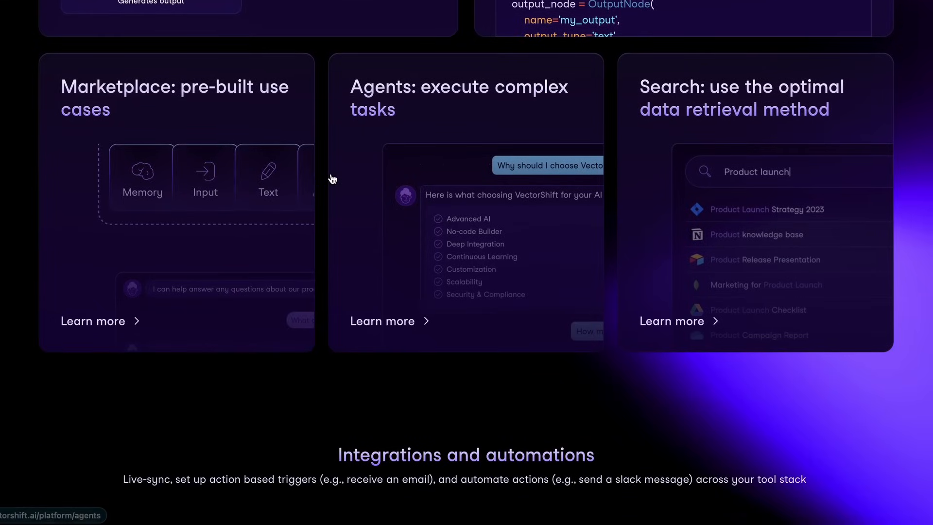
mouse_move(635, 264)
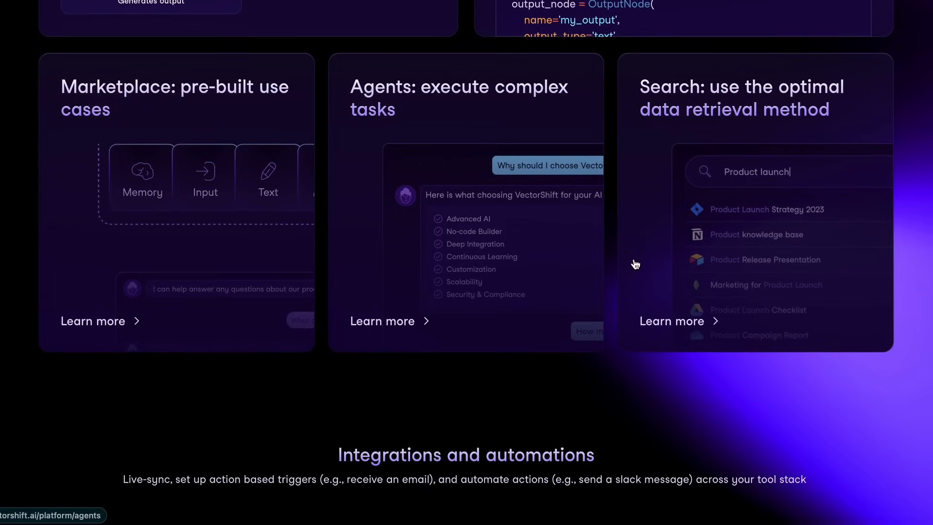
scroll(down, 3)
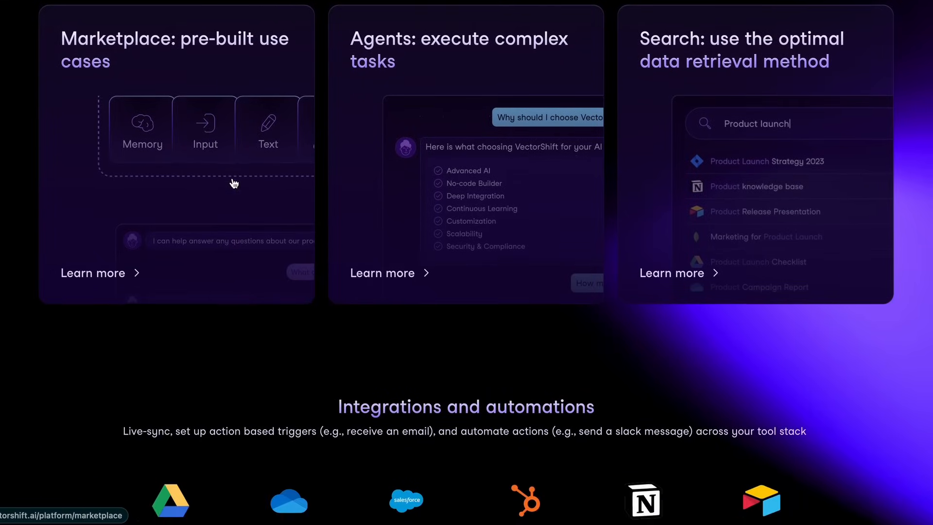
scroll(down, 3)
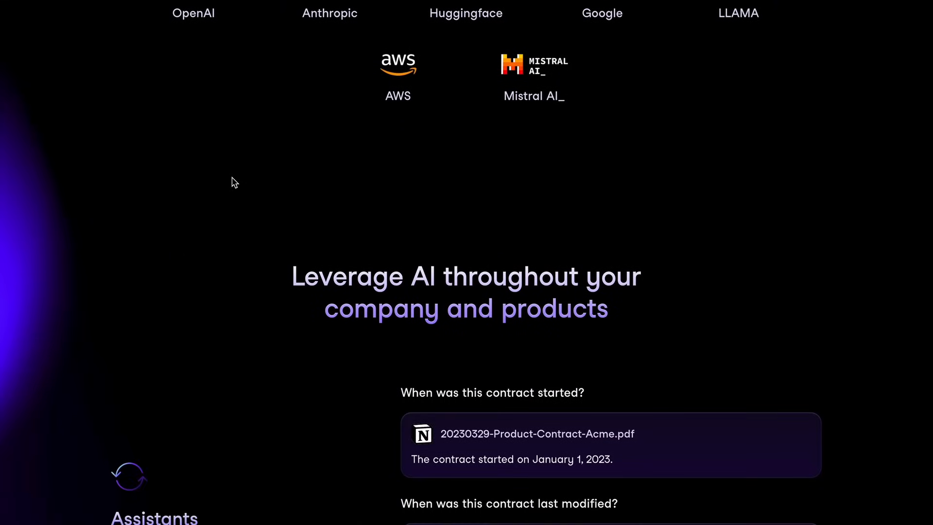
scroll(down, 3)
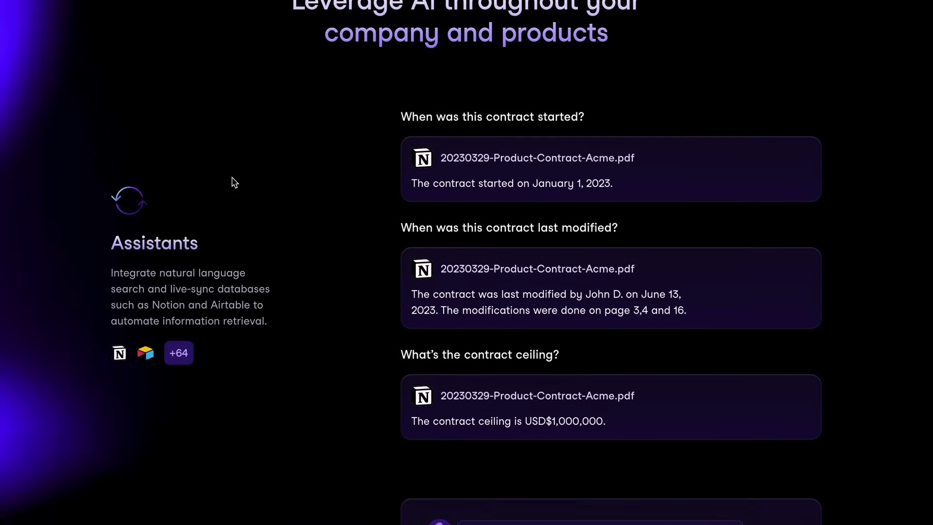
scroll(down, 3)
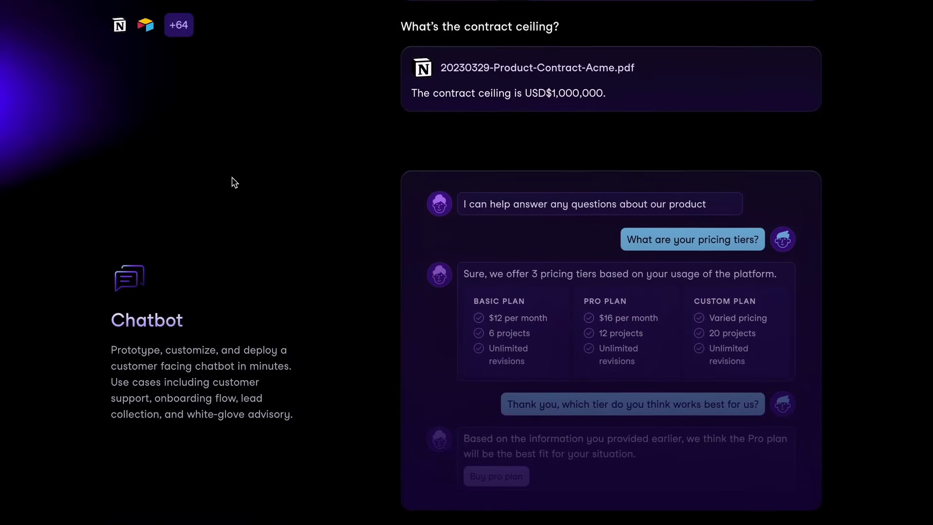
scroll(down, 3)
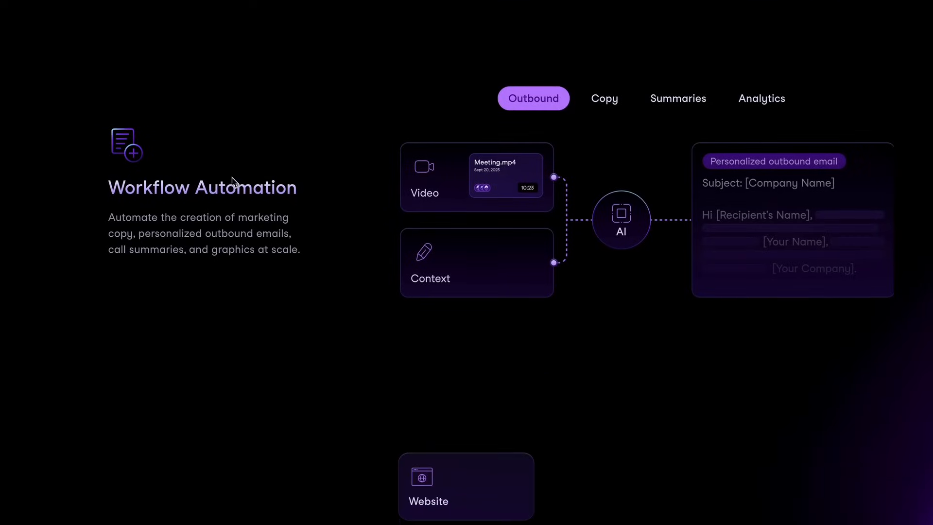
scroll(down, 3)
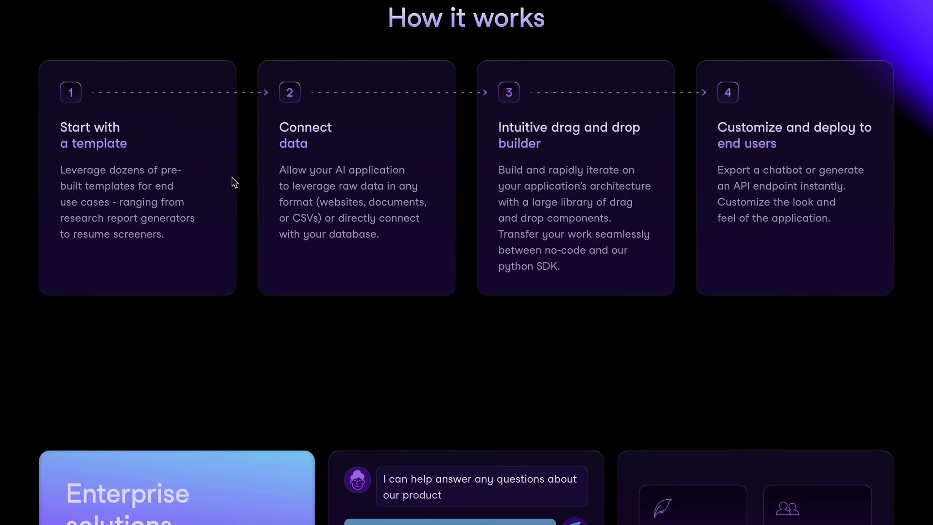
scroll(down, 3)
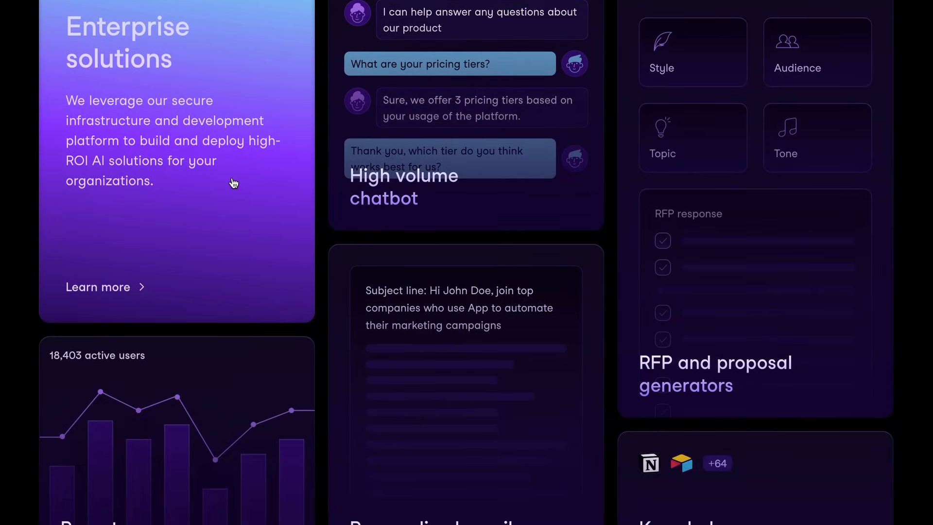
scroll(down, 3)
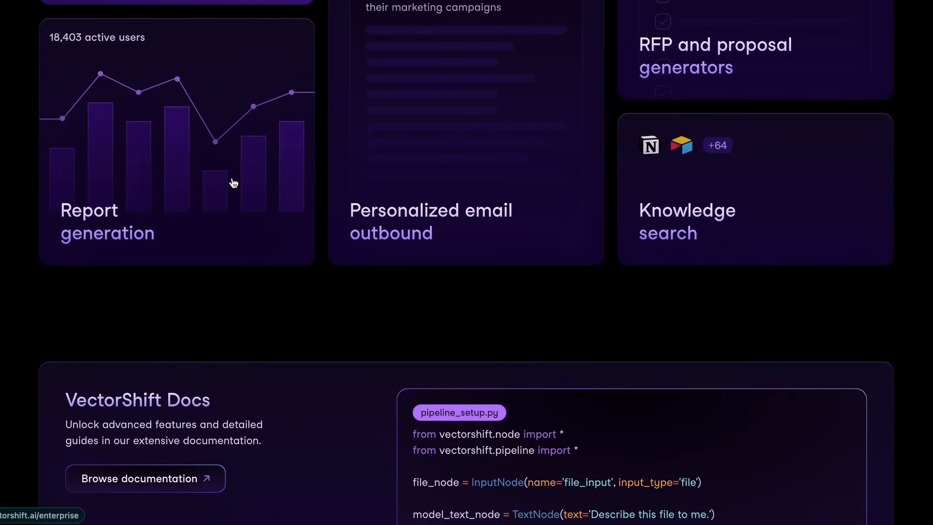
scroll(down, 3)
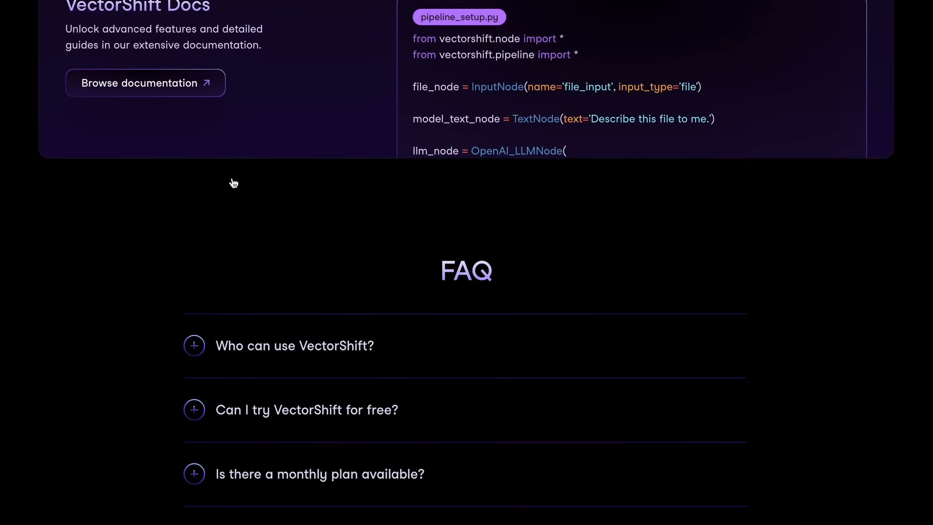
scroll(down, 3)
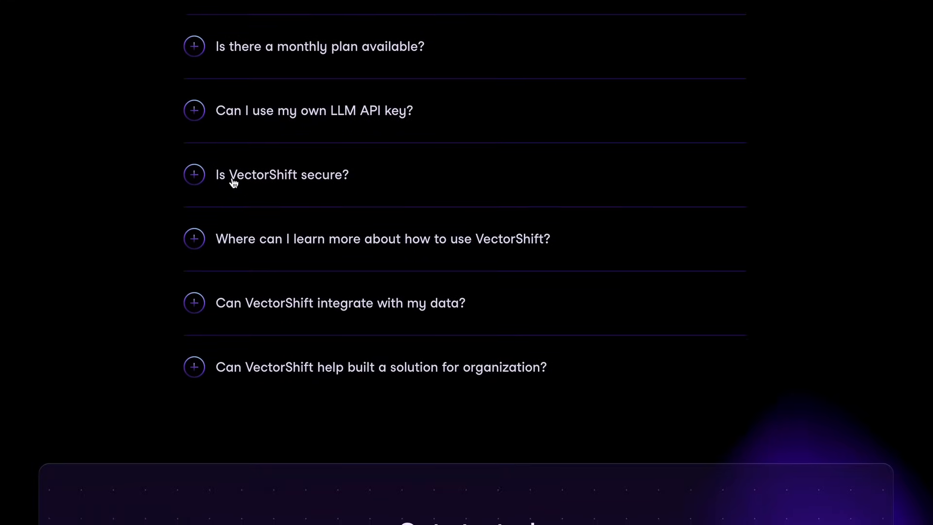
scroll(down, 3)
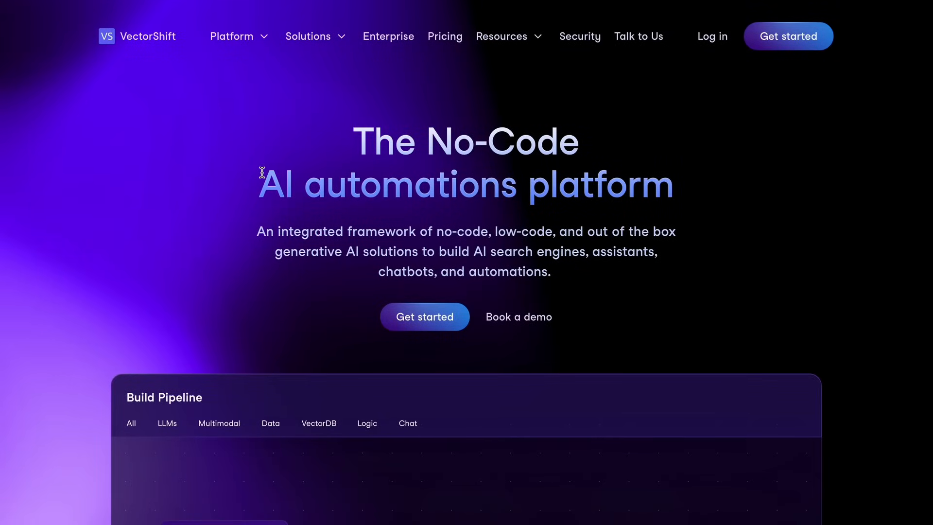
mouse_move(262, 173)
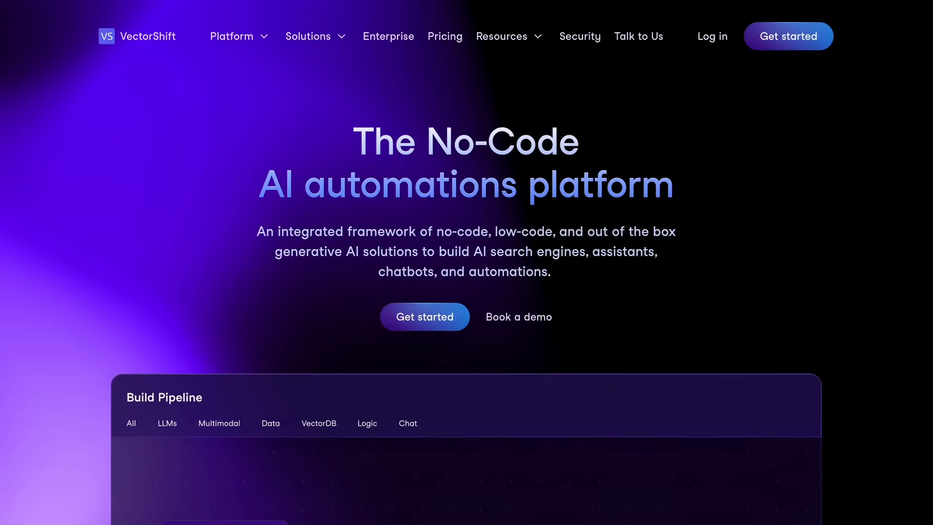
click(444, 36)
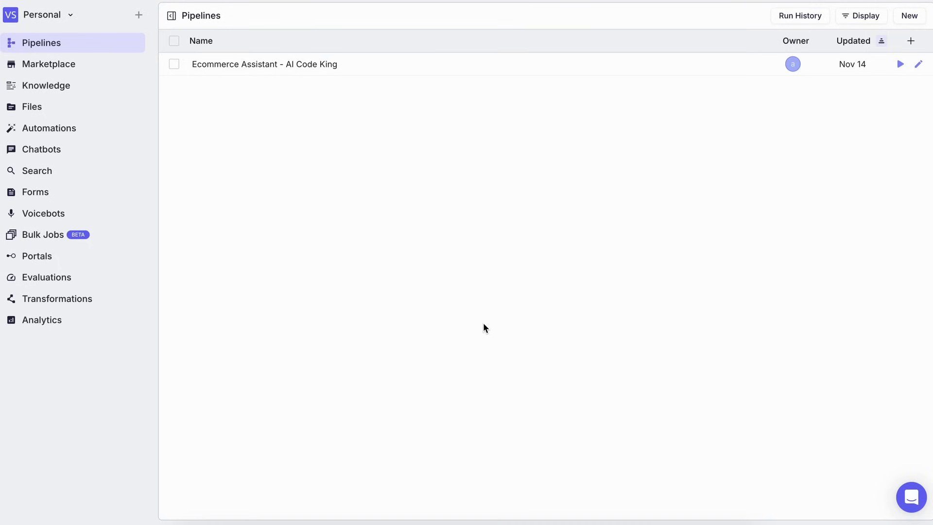
mouse_move(493, 322)
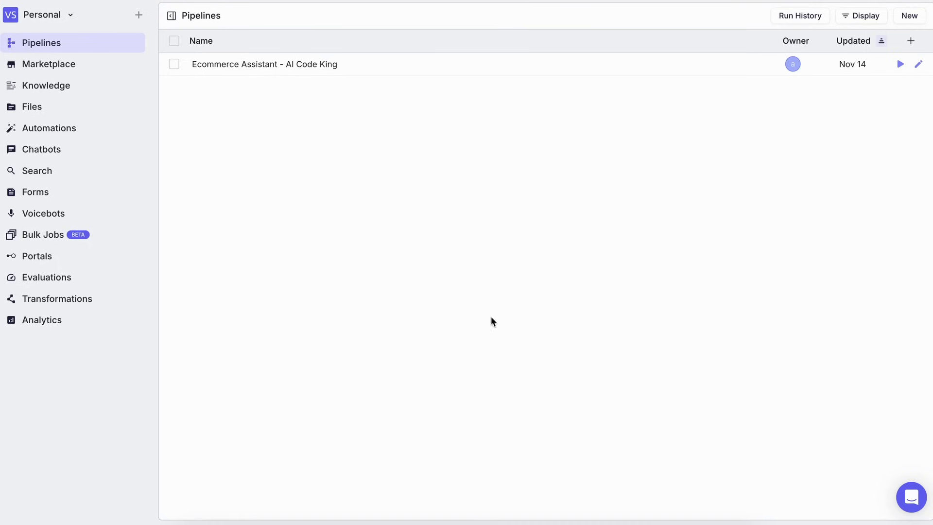
mouse_move(670, 91)
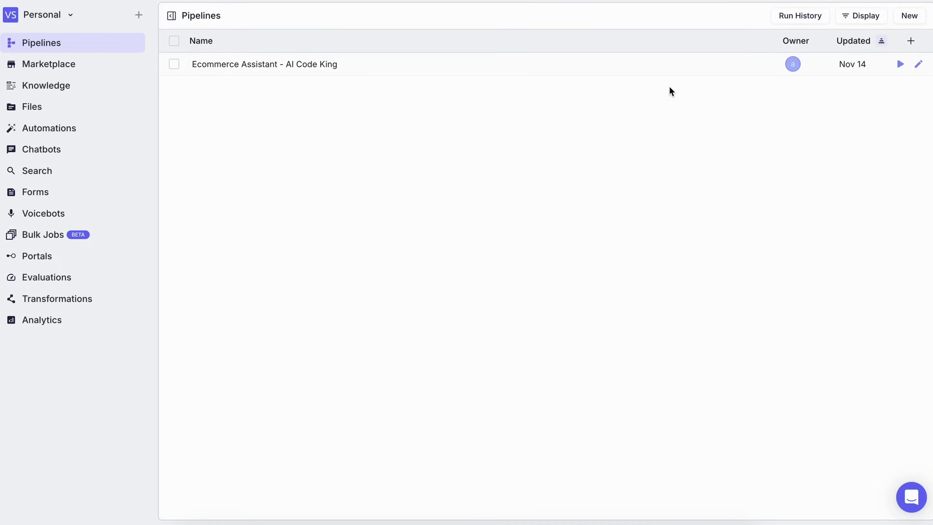
mouse_move(41, 43)
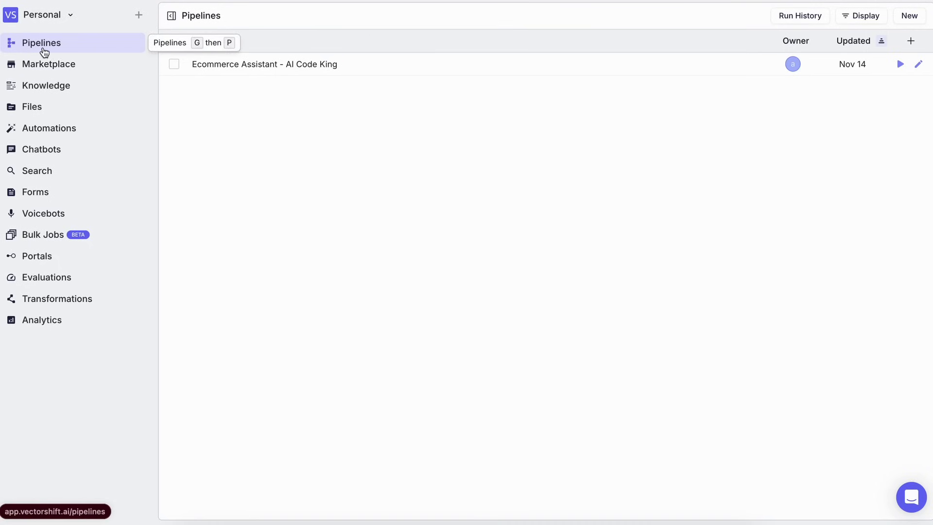
mouse_move(51, 48)
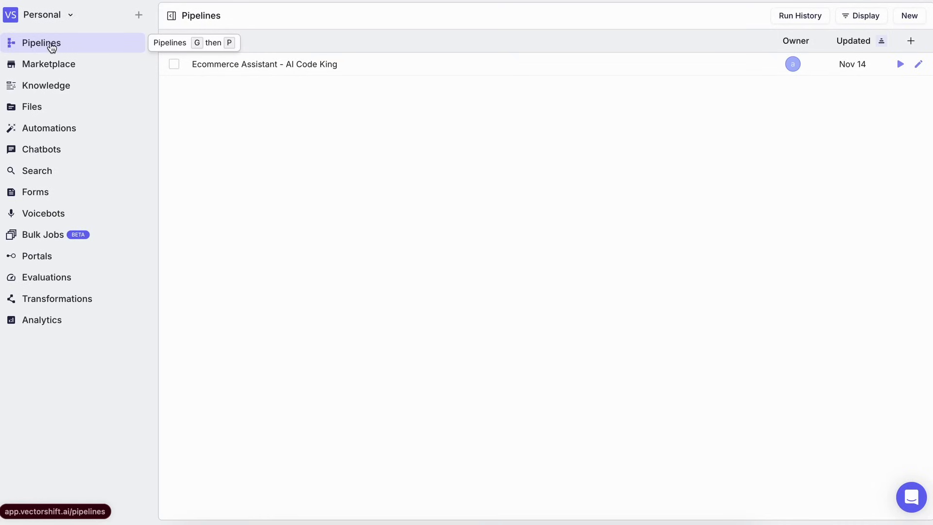
mouse_move(748, 139)
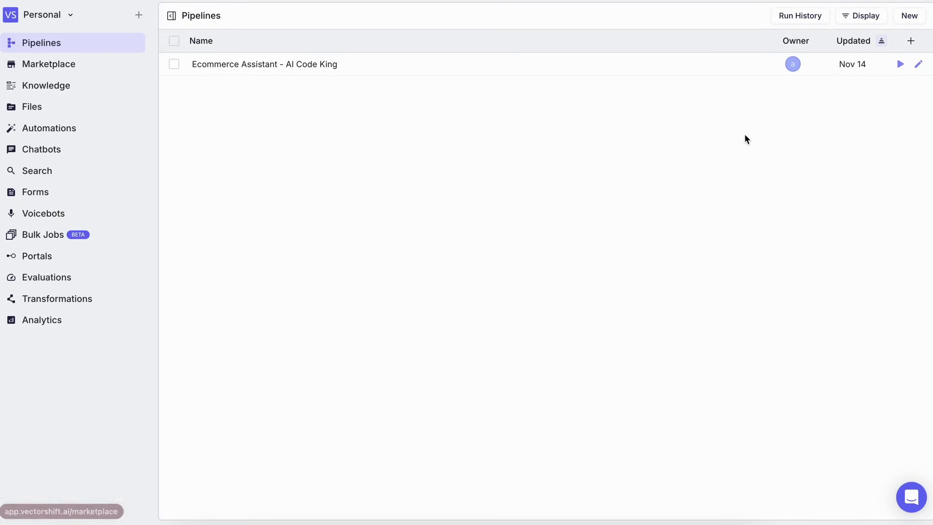
Start a new pipeline from the Pipelines page, reaching the Create Pipeline template gallery
click(910, 16)
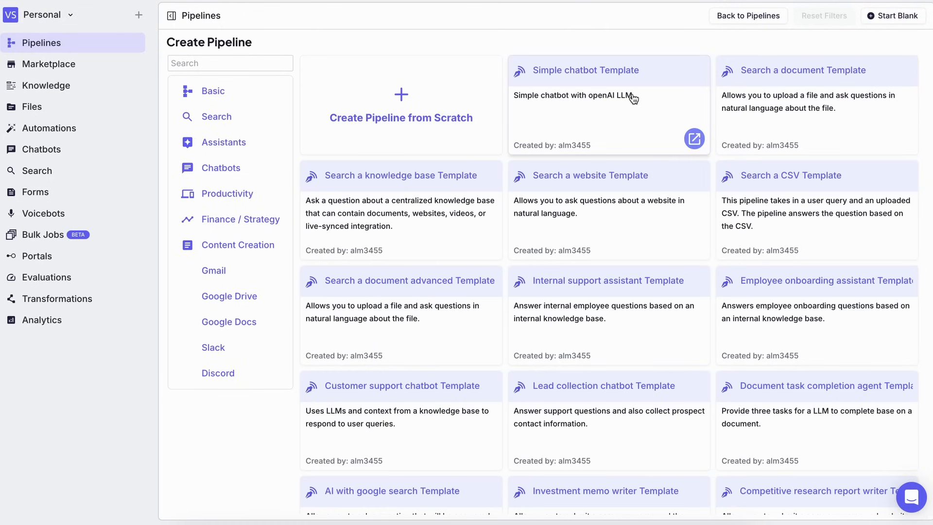
mouse_move(412, 206)
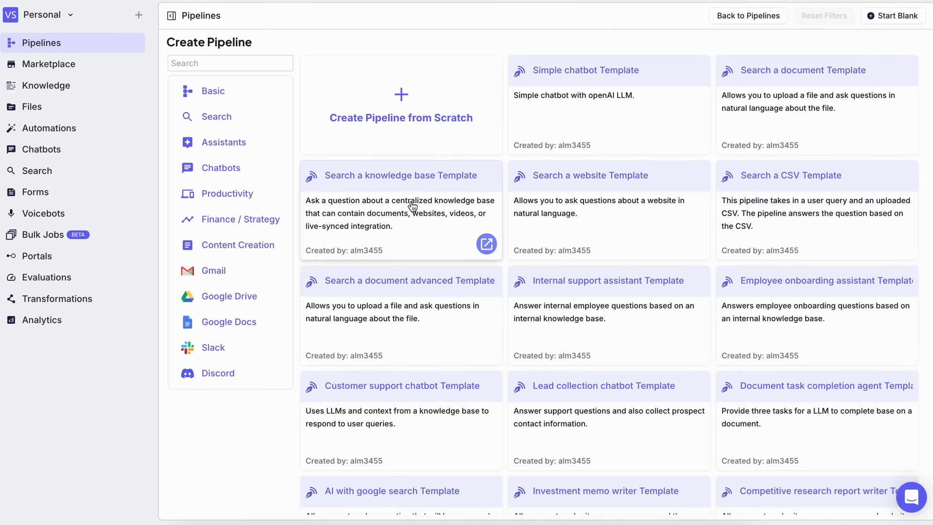
mouse_move(534, 440)
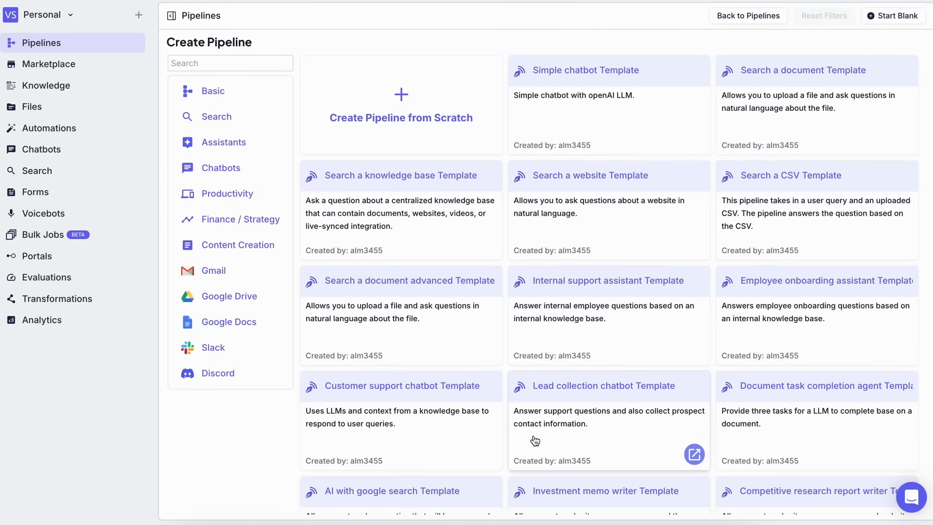
mouse_move(479, 228)
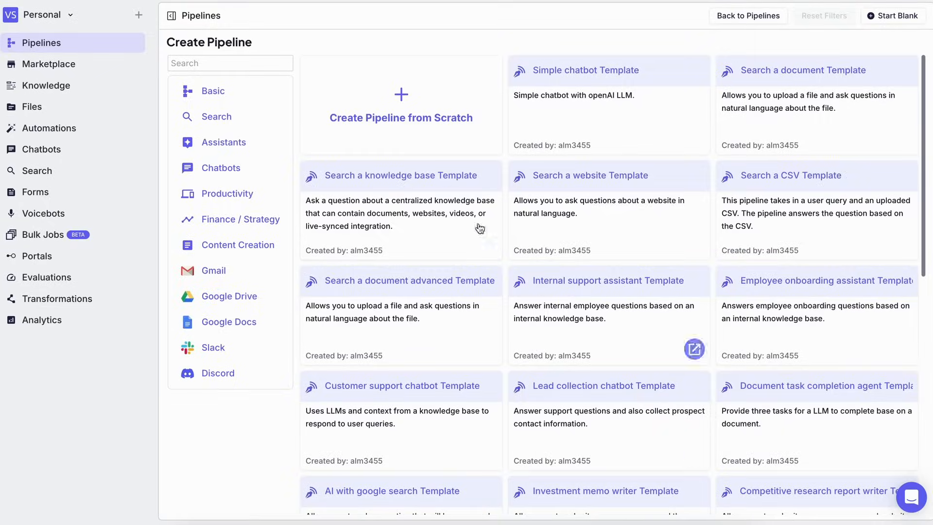
Create the pipeline from scratch and place an Input node at the left of the canvas
click(400, 104)
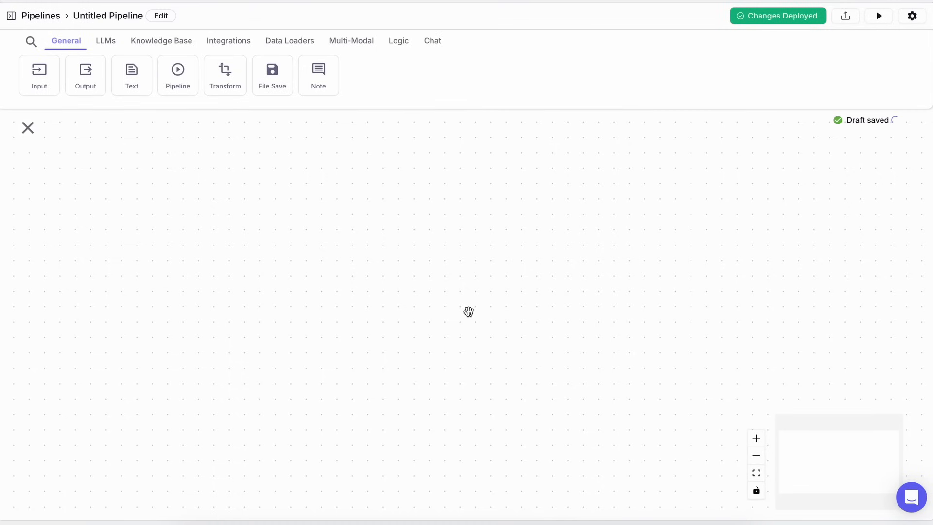
mouse_move(446, 238)
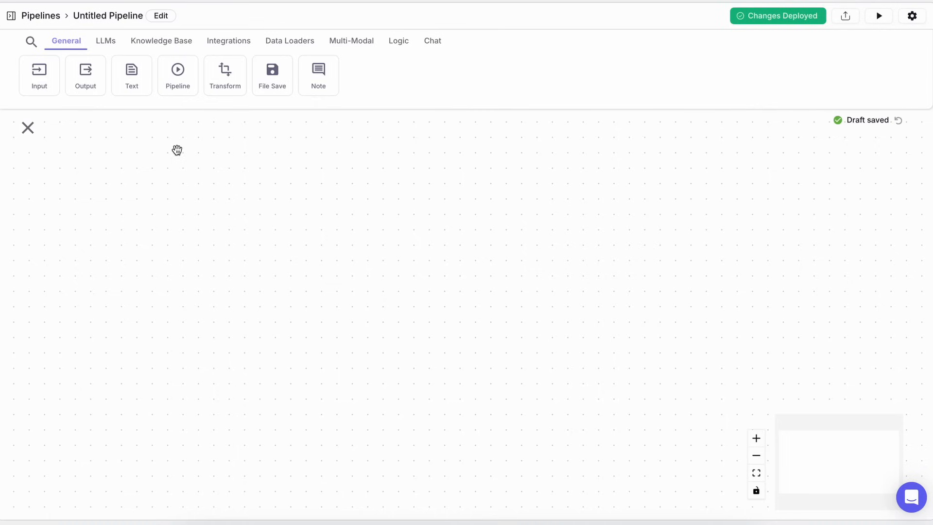
mouse_move(105, 41)
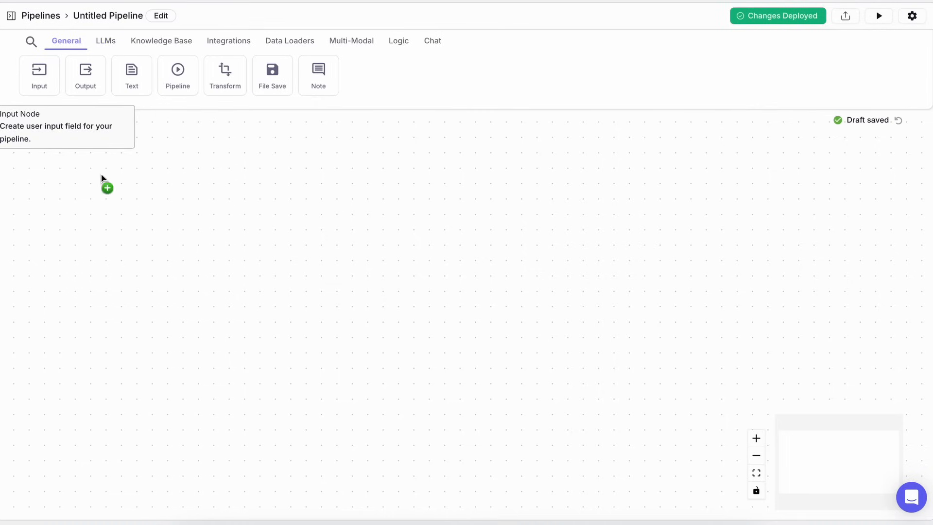
click(39, 70)
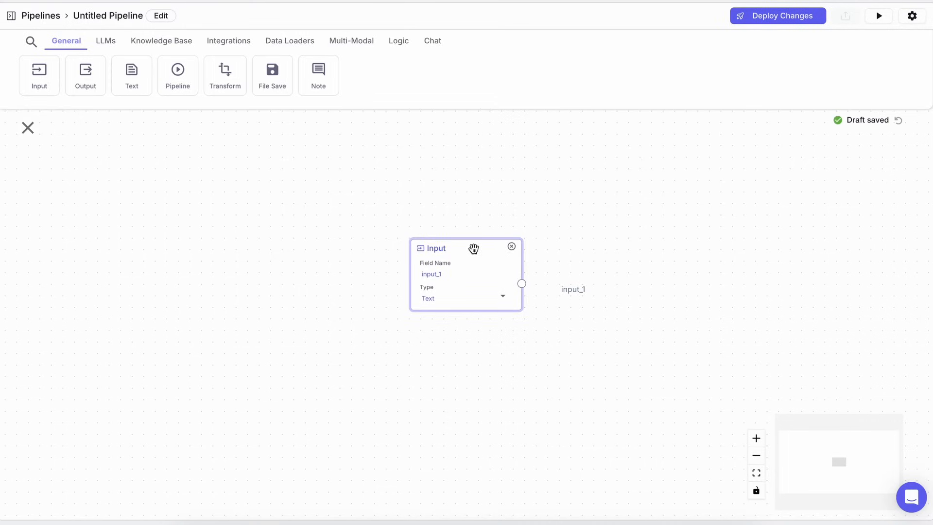
drag(472, 248, 323, 231)
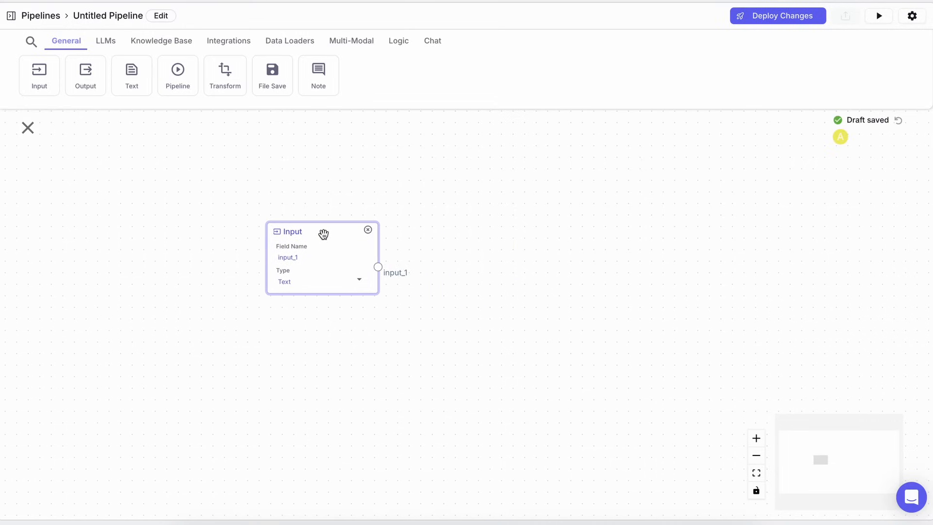
drag(323, 232, 274, 264)
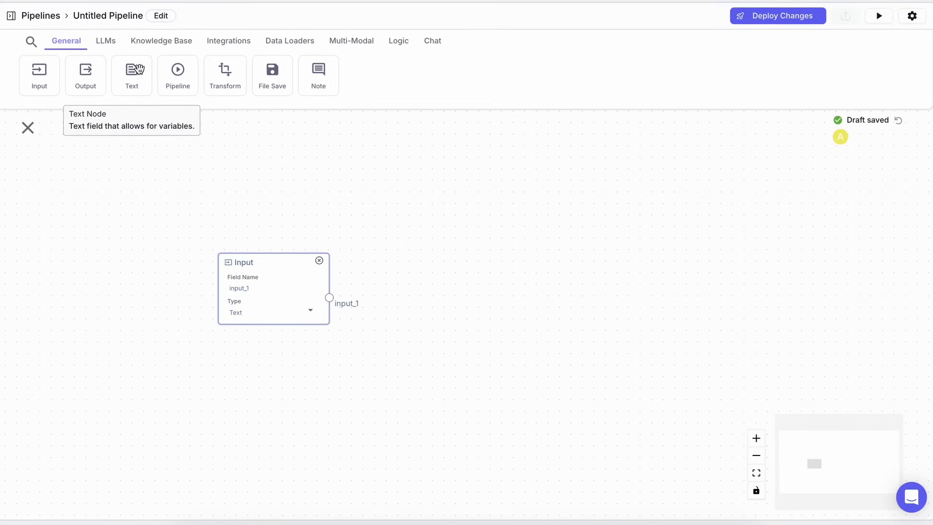
Browse the LLMs, Knowledge Base, Data Loaders and Integrations node categories
click(105, 41)
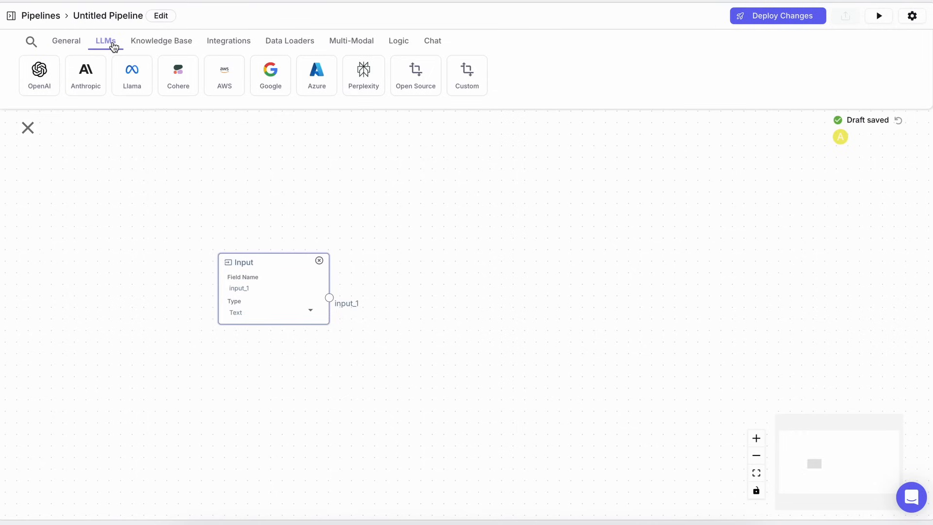
click(161, 41)
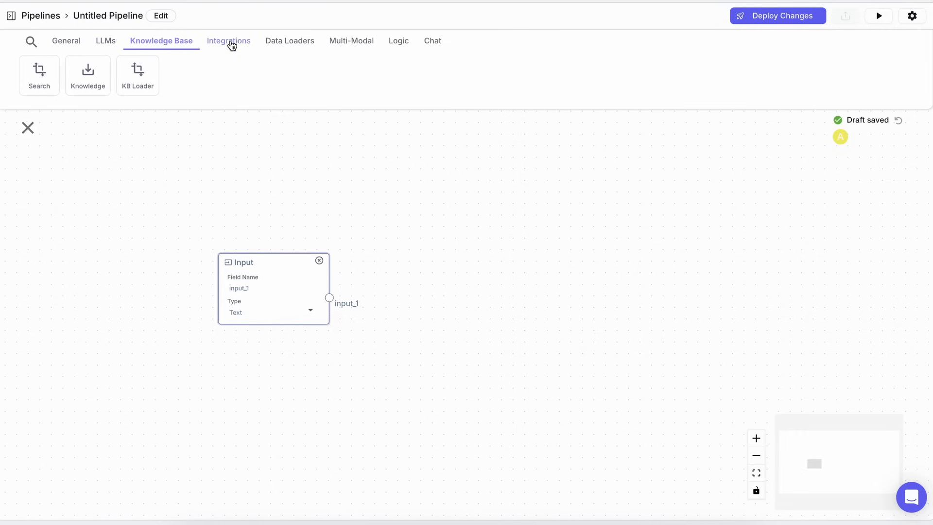
click(289, 40)
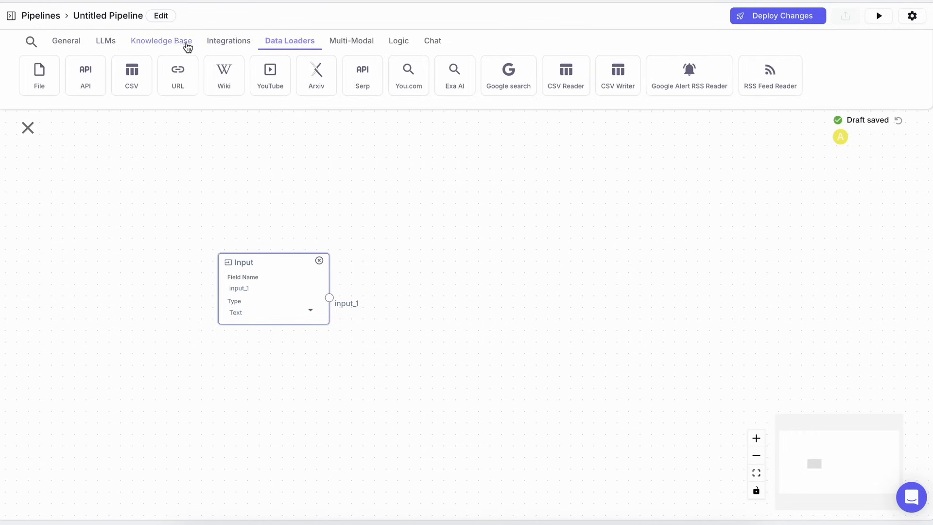
click(160, 41)
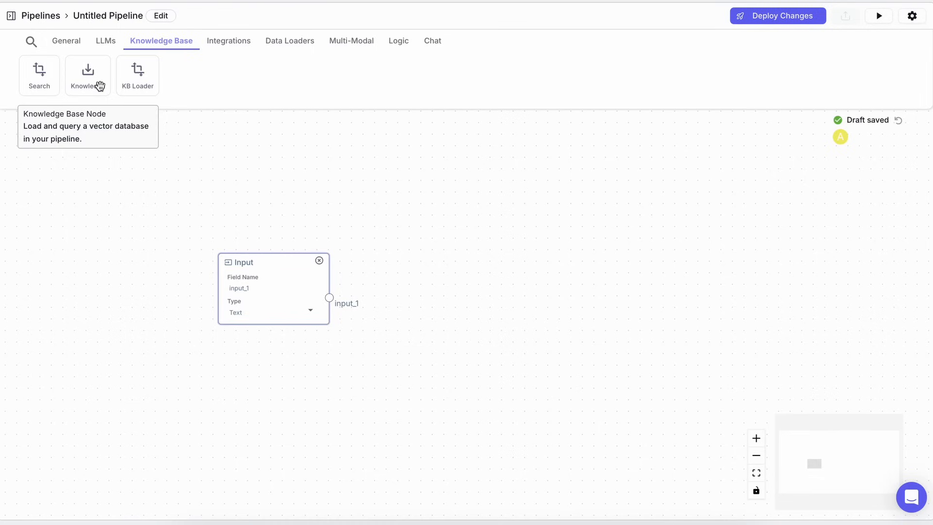
mouse_move(99, 86)
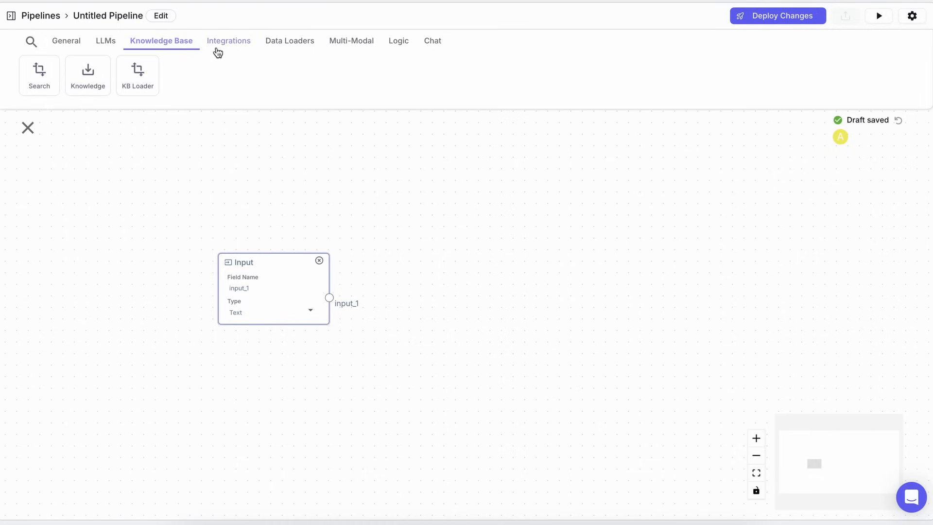
click(228, 41)
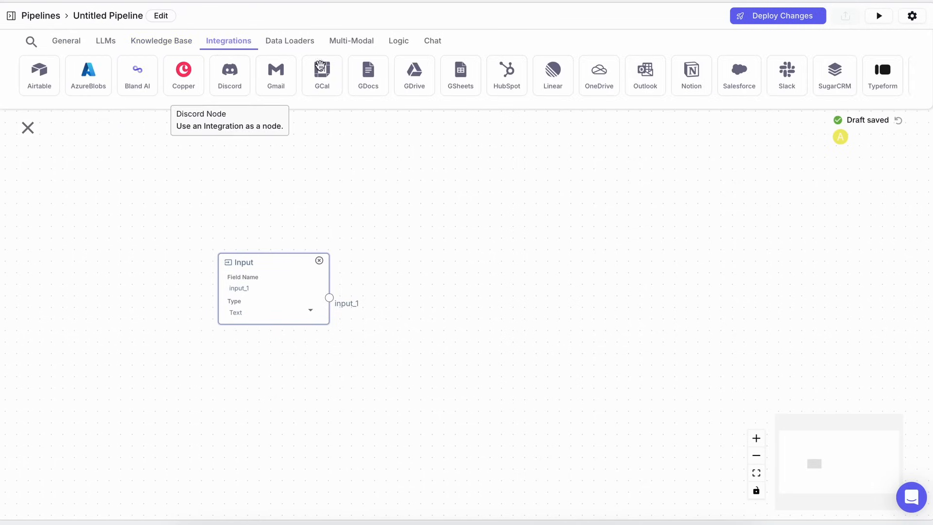
click(105, 41)
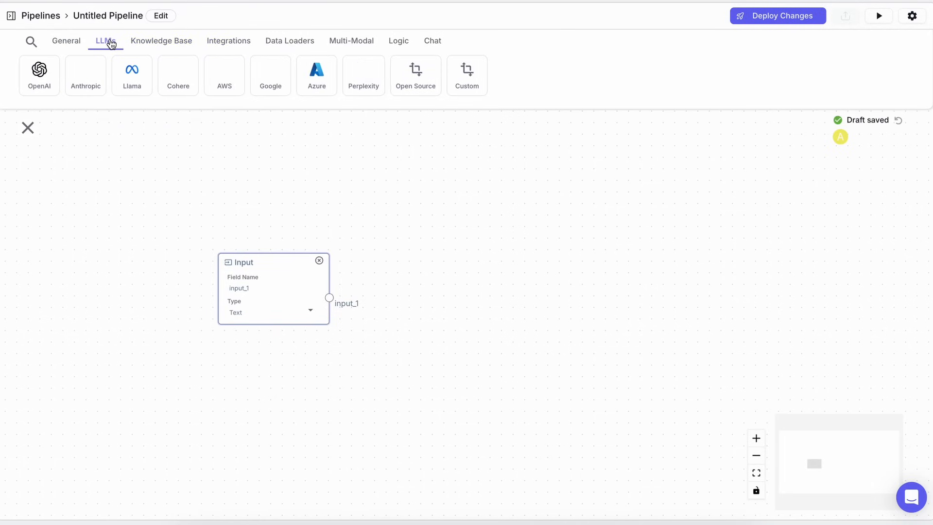
mouse_move(224, 76)
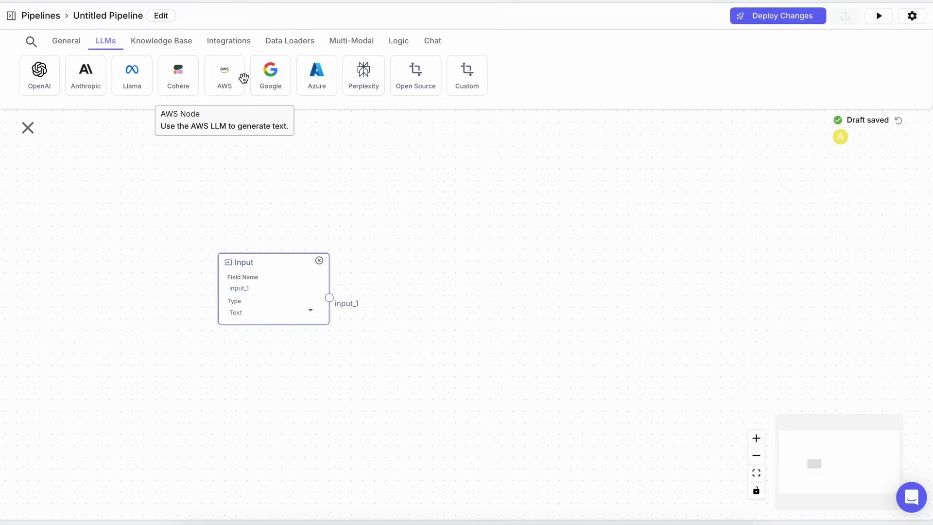
mouse_move(131, 75)
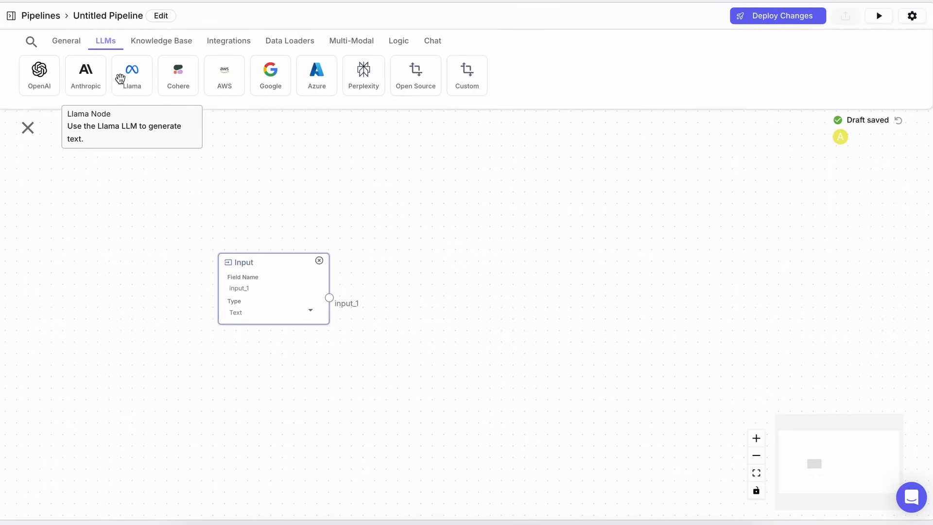
mouse_move(178, 76)
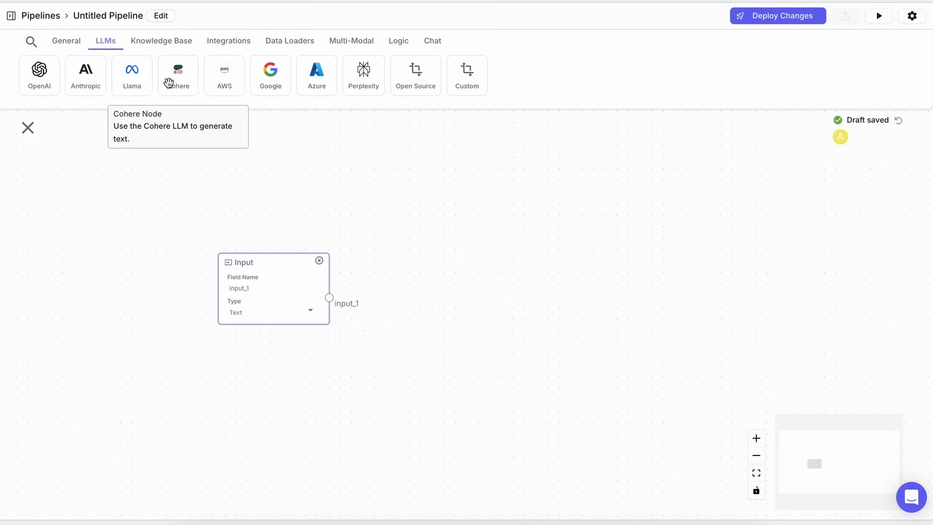
mouse_move(132, 70)
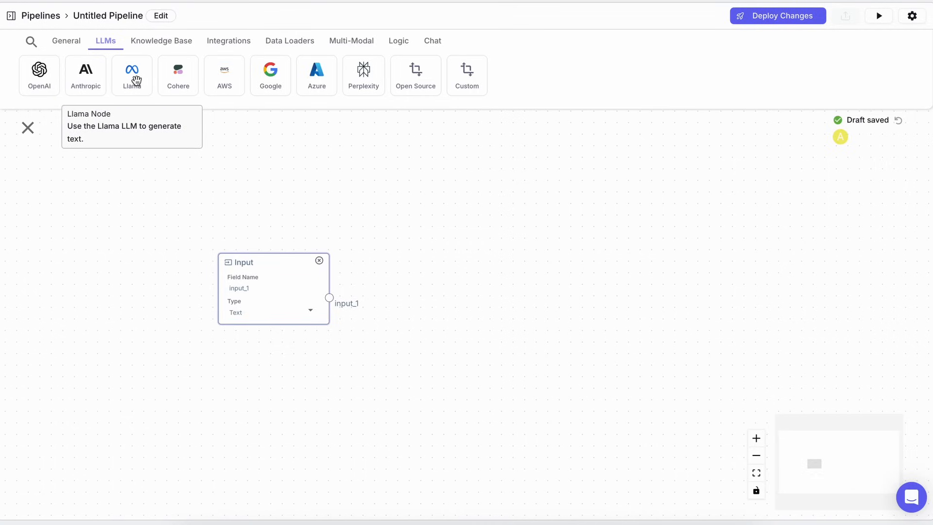
mouse_move(270, 76)
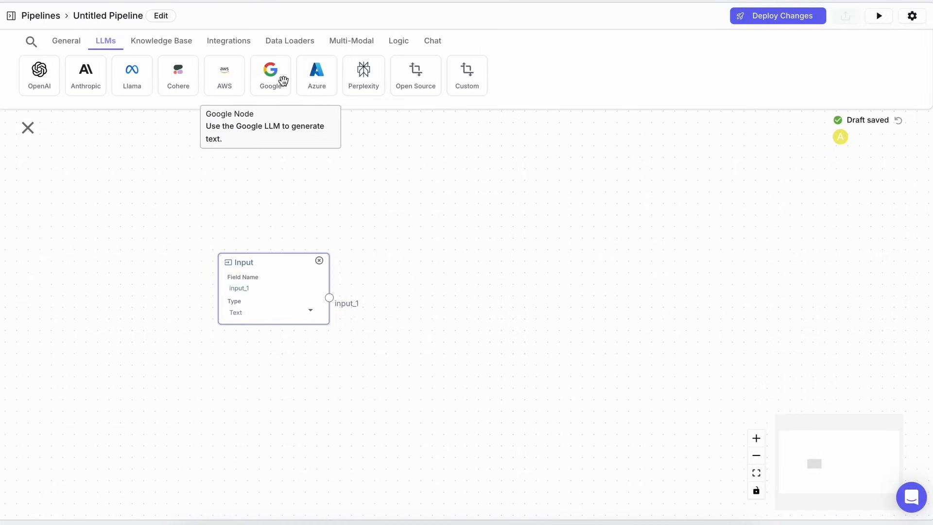
mouse_move(468, 76)
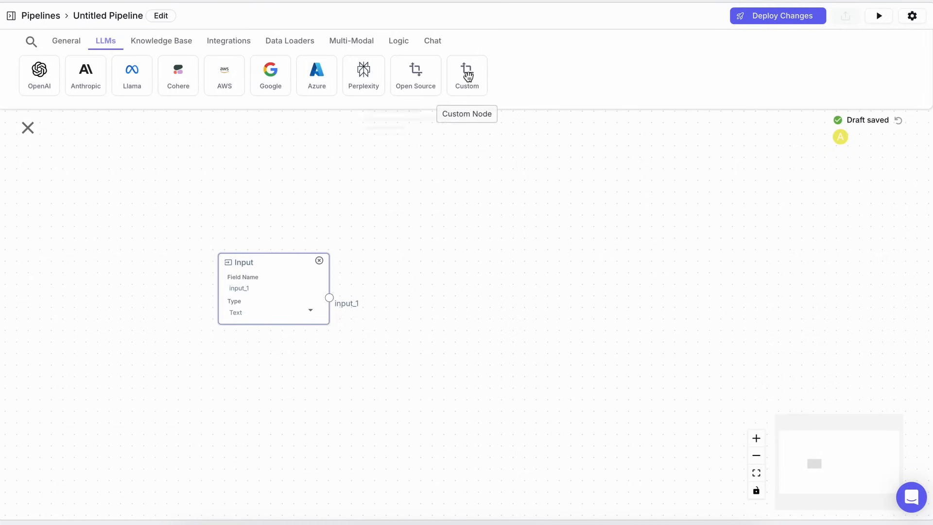
Add a Custom LLM node beside the Input node for the deepseek-chat model
drag(467, 76, 418, 271)
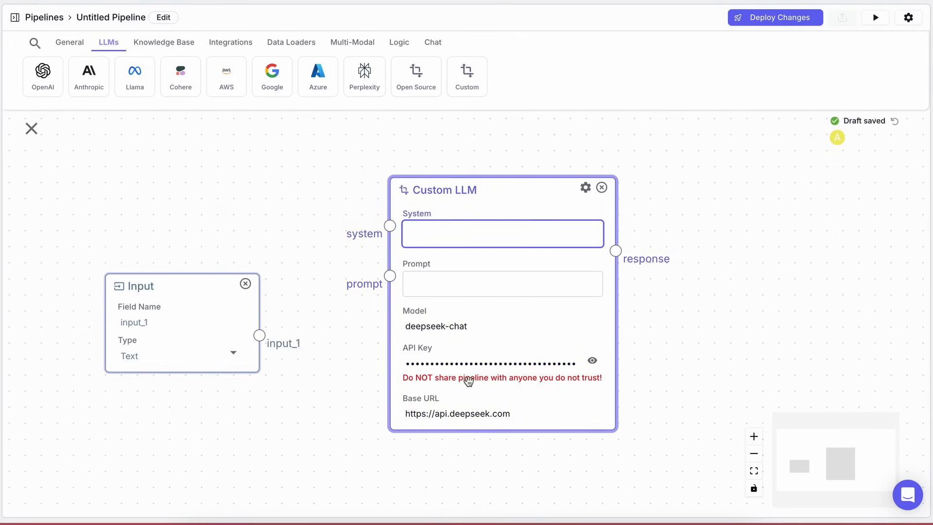
mouse_move(421, 374)
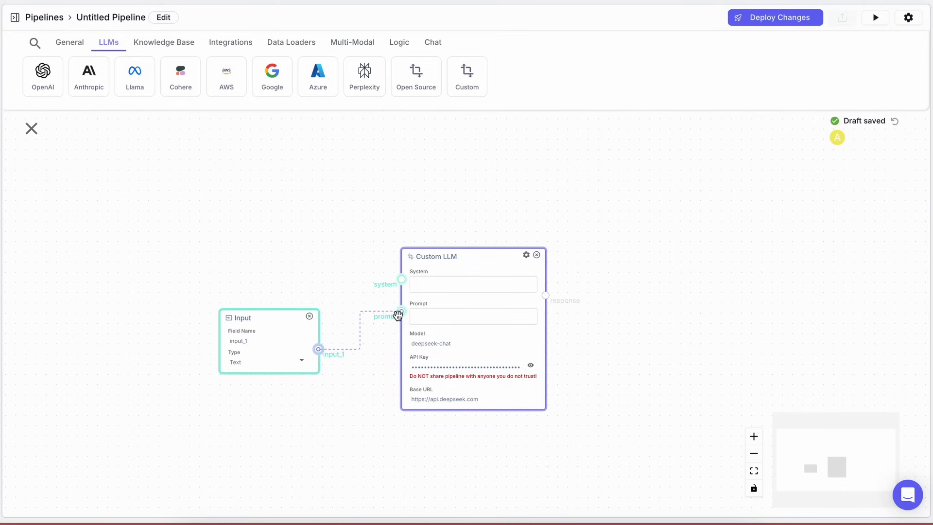
Wire Input into the LLM prompt with system message 'You're an AI Assistant called "KingAssist".' and its response into Output
drag(319, 349, 401, 311)
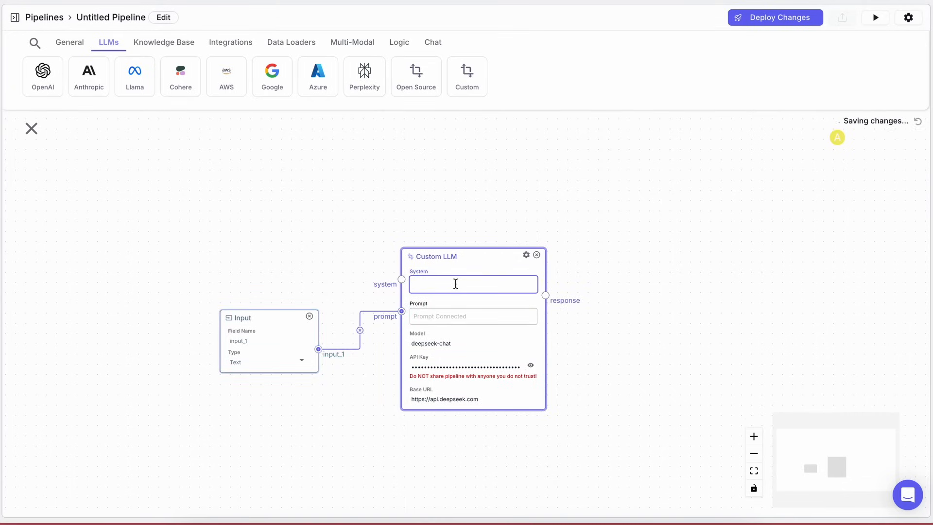
text(You're an AI Assistant called "KingAssist".)
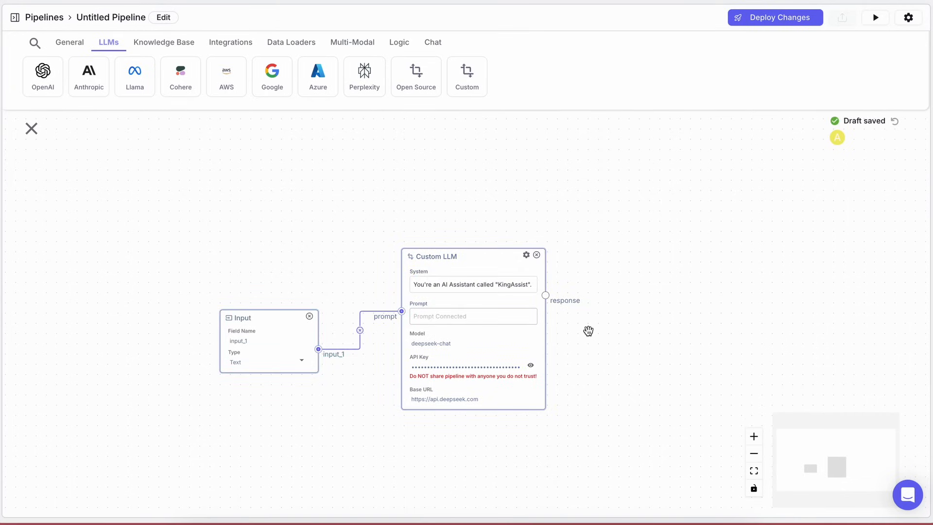
click(69, 41)
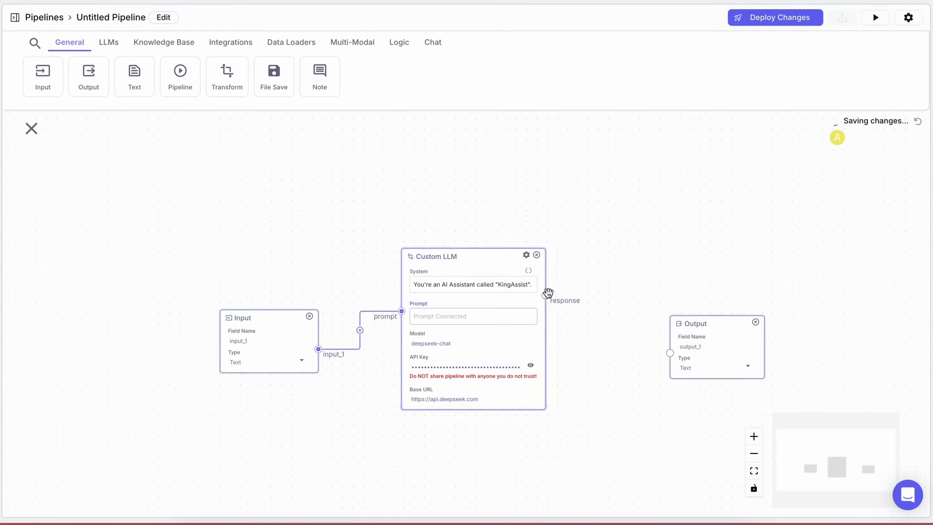
drag(545, 295, 669, 353)
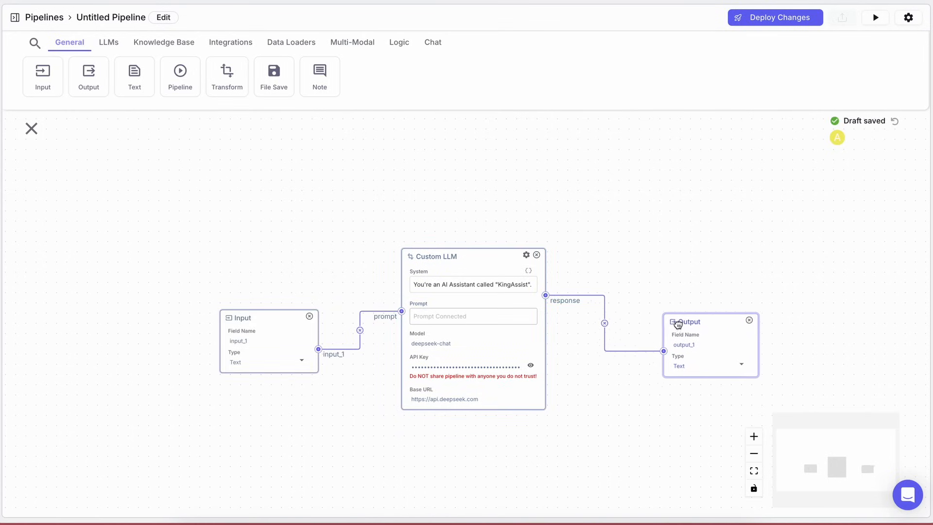
drag(684, 322, 645, 314)
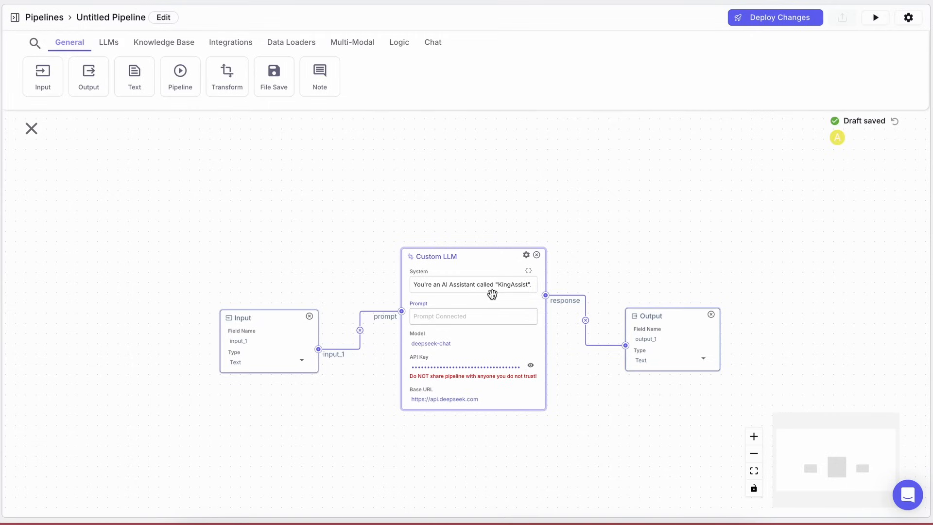
mouse_move(675, 261)
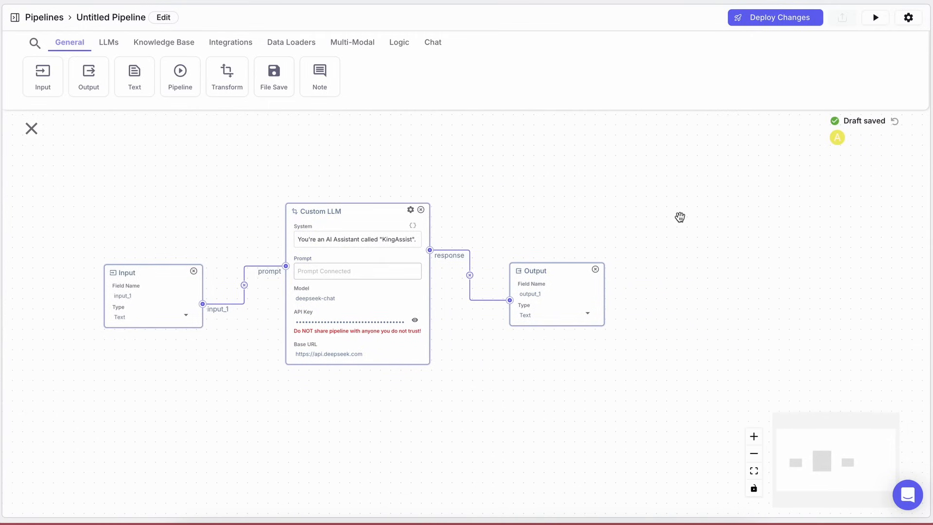
Try dragging a Notion integration node onto the canvas and reposition the pipeline
click(231, 42)
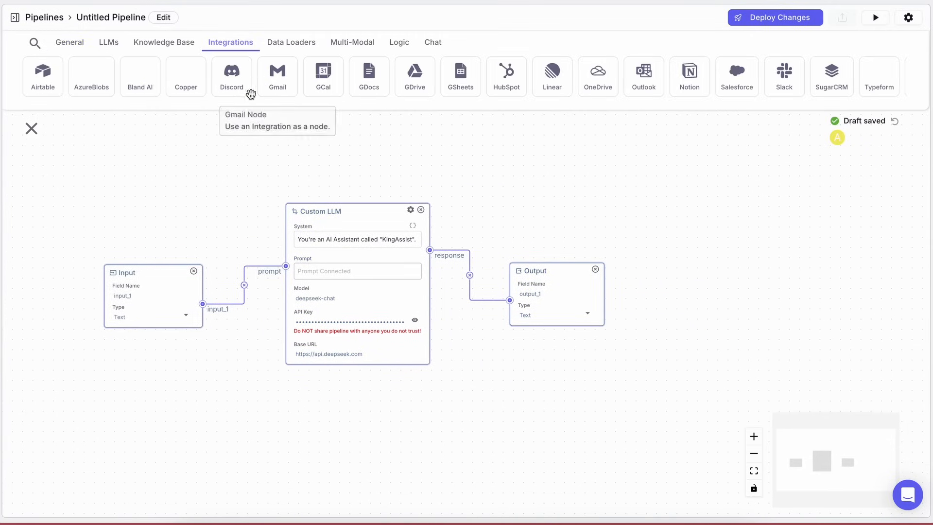
mouse_move(438, 70)
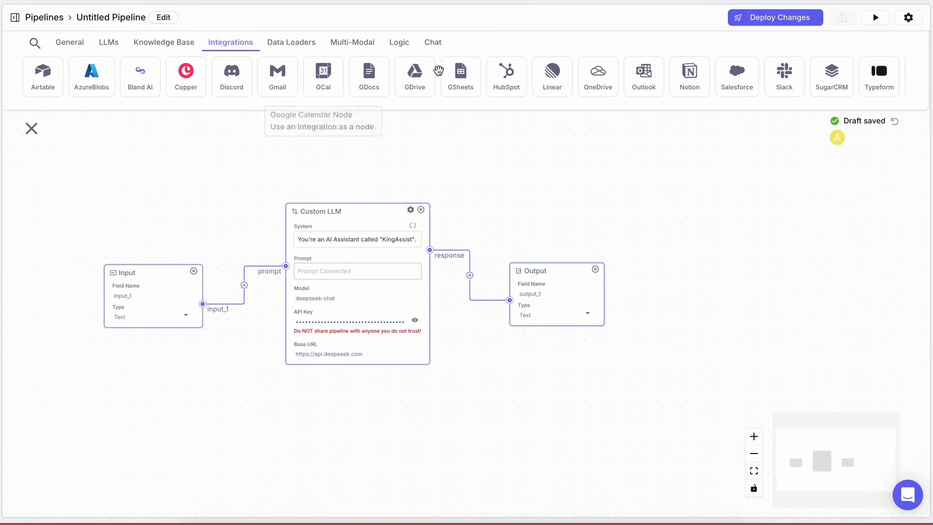
mouse_move(232, 76)
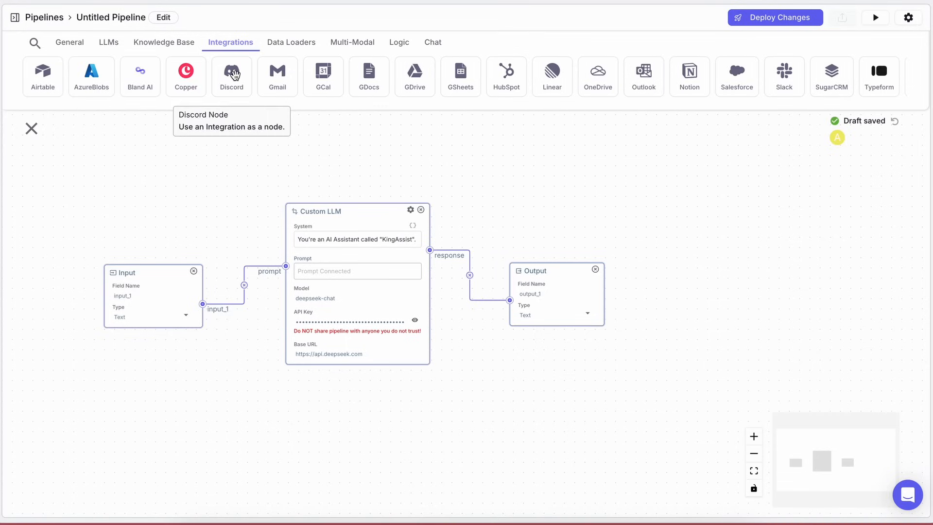
mouse_move(253, 87)
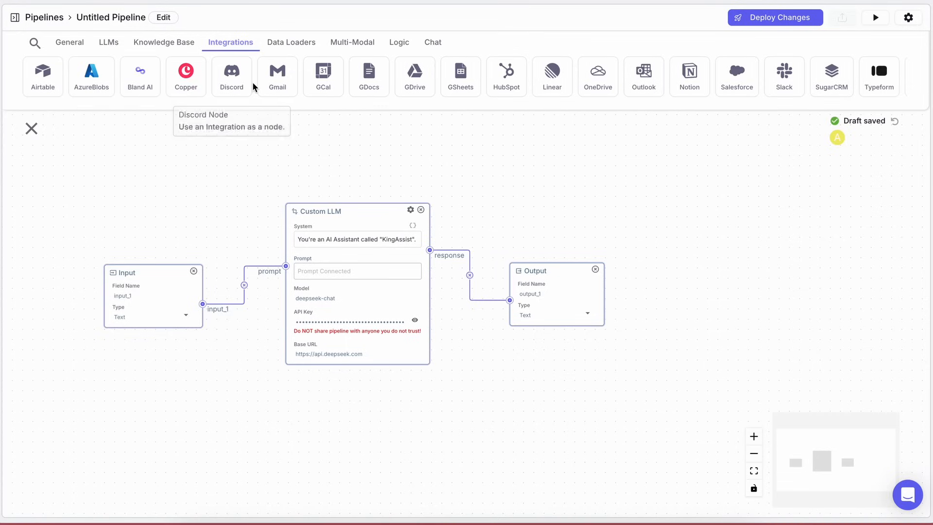
drag(688, 76, 596, 165)
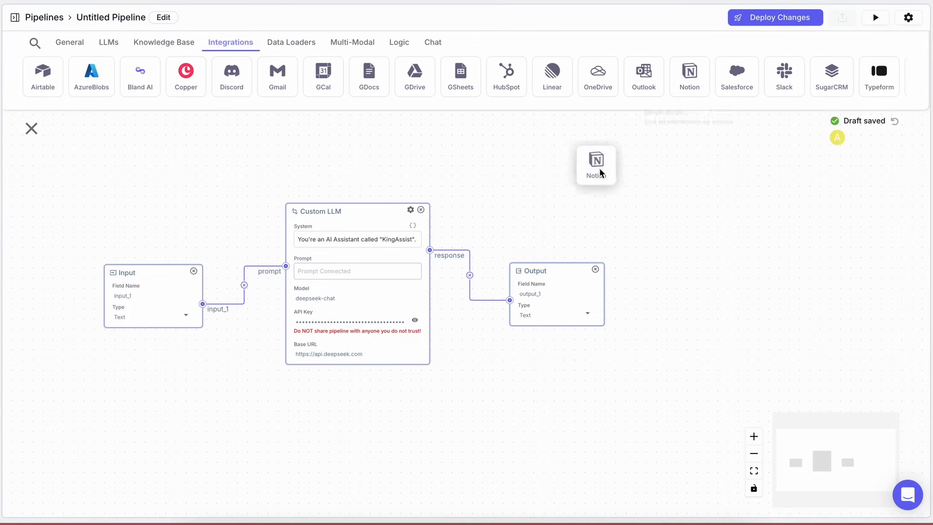
drag(596, 165, 306, 435)
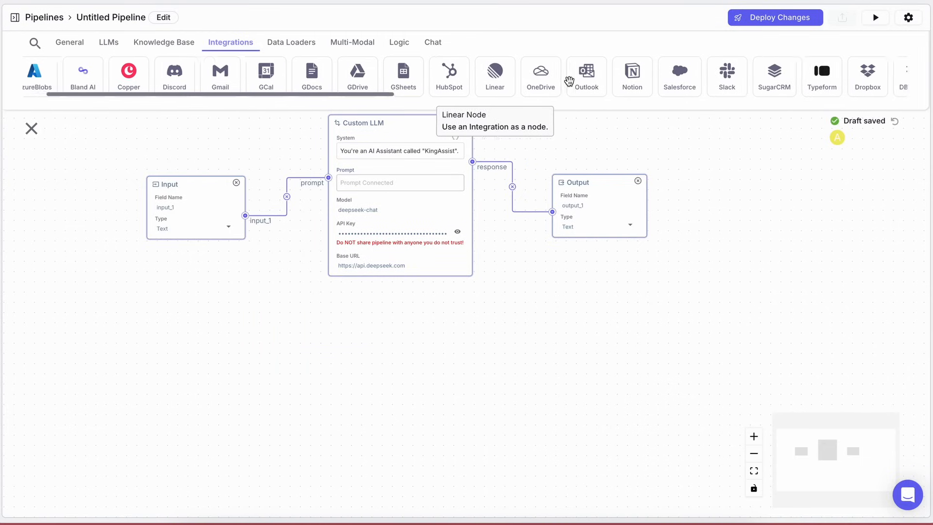
scroll(right, 3)
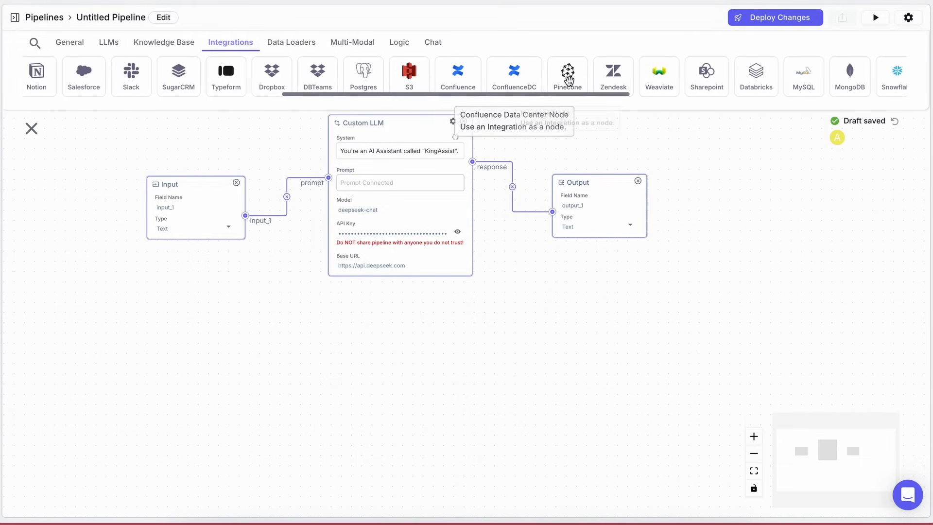
scroll(right, 3)
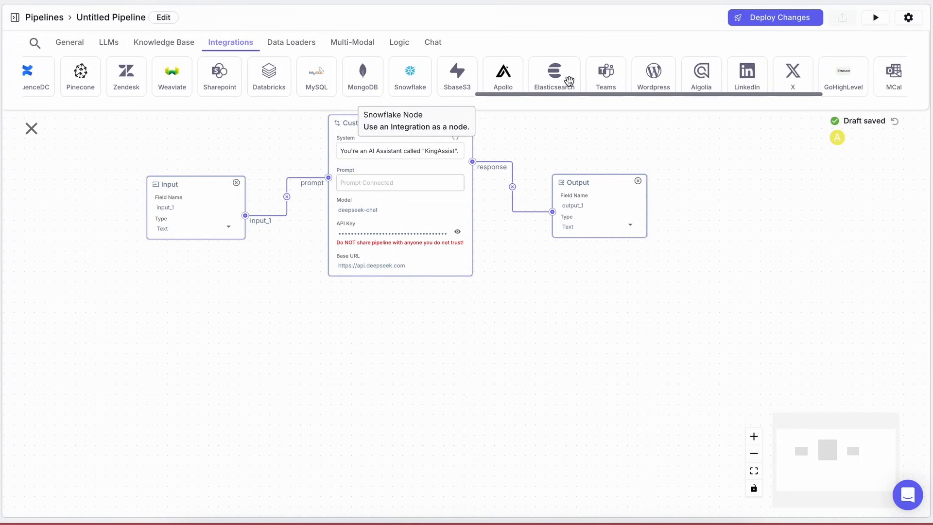
Look over the Logic nodes, then deploy the pipeline changes
click(399, 41)
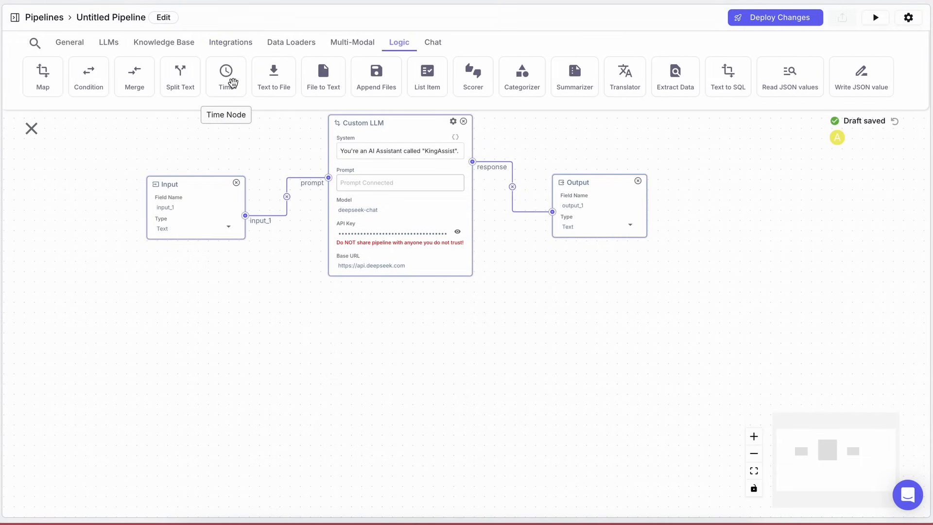
mouse_move(376, 76)
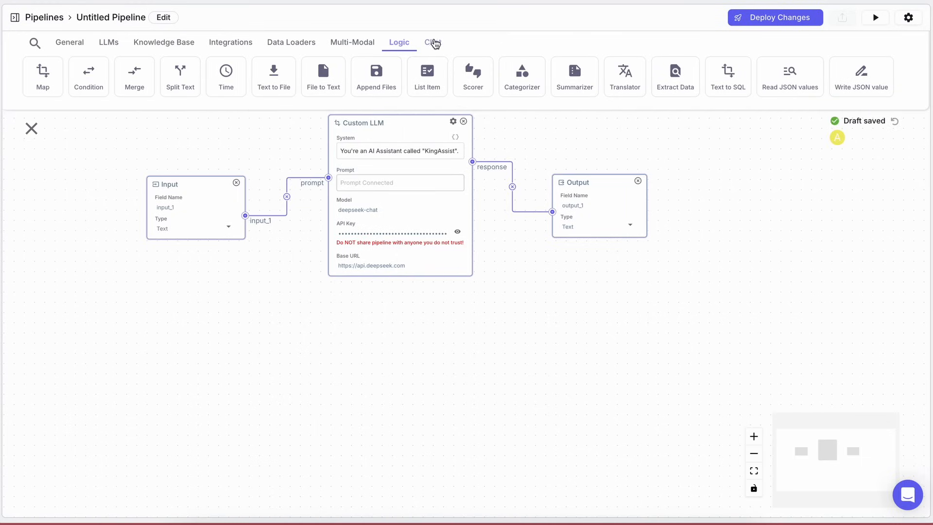
click(774, 18)
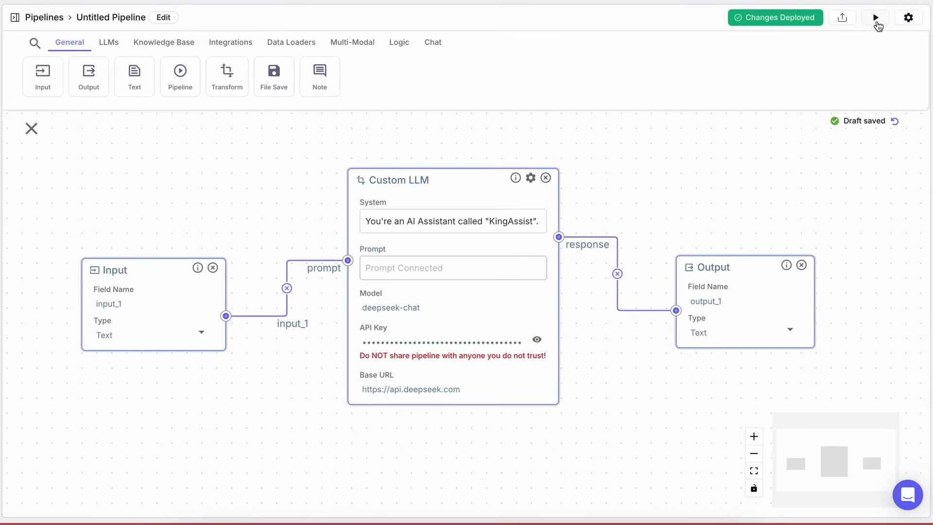
Run the deployed pipeline on input 'hi' and view the friendly greeting reply
click(875, 17)
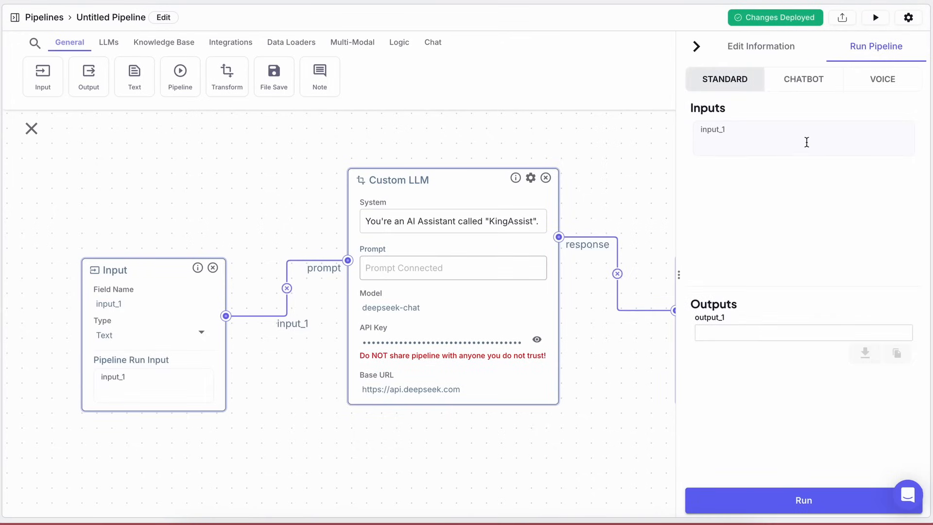
text(hi)
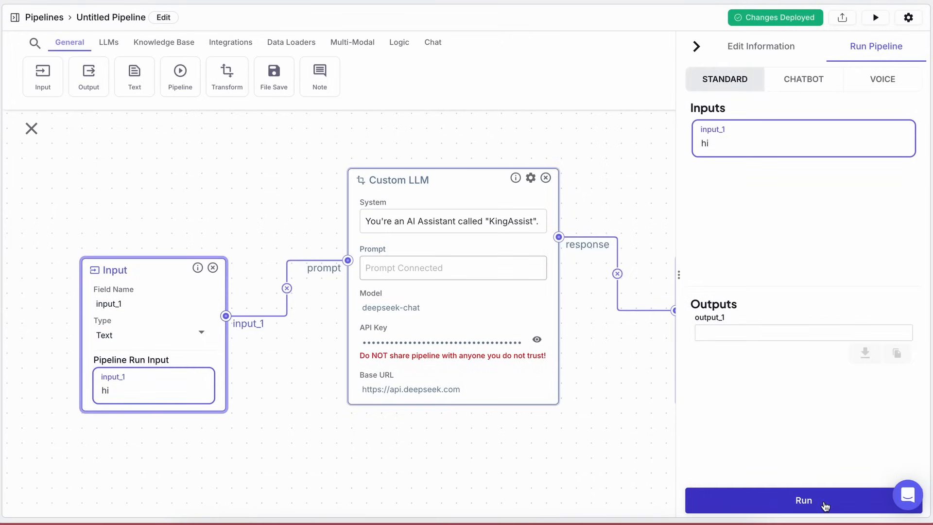
click(803, 500)
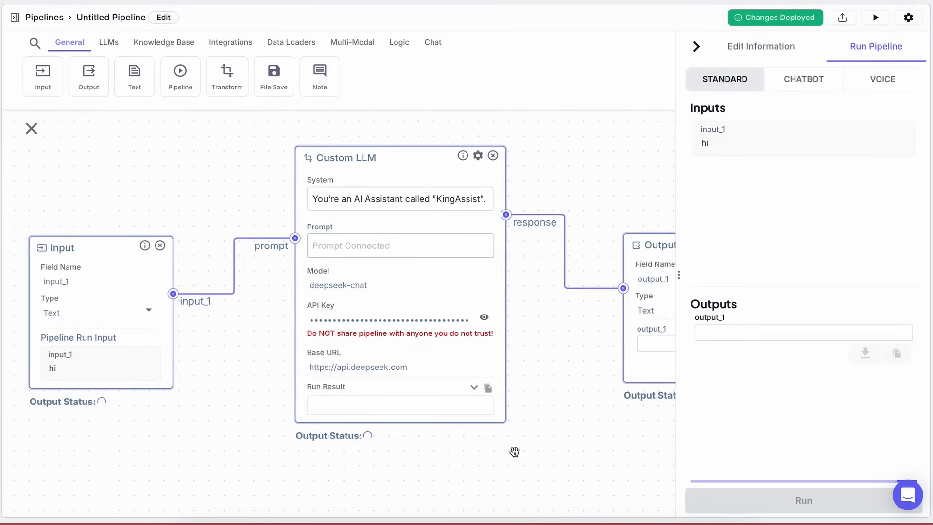
drag(513, 451, 458, 418)
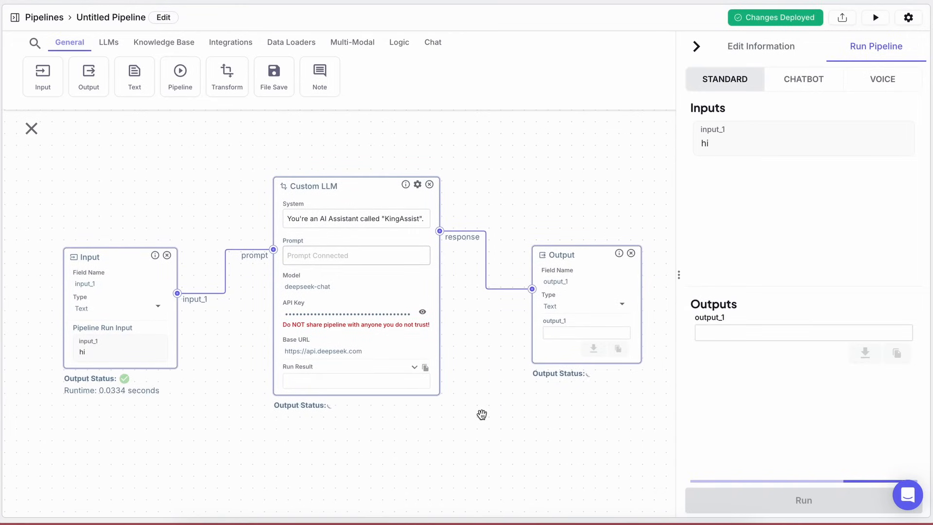
click(802, 499)
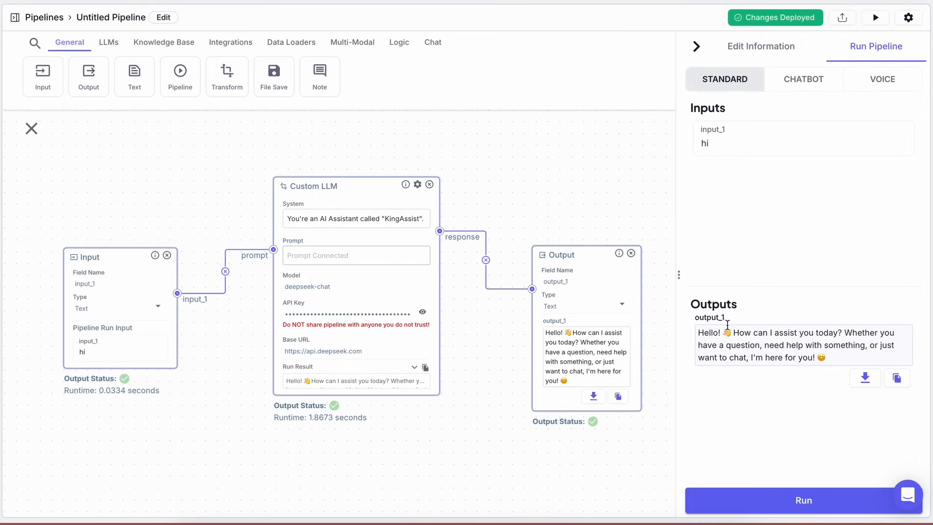
mouse_move(742, 256)
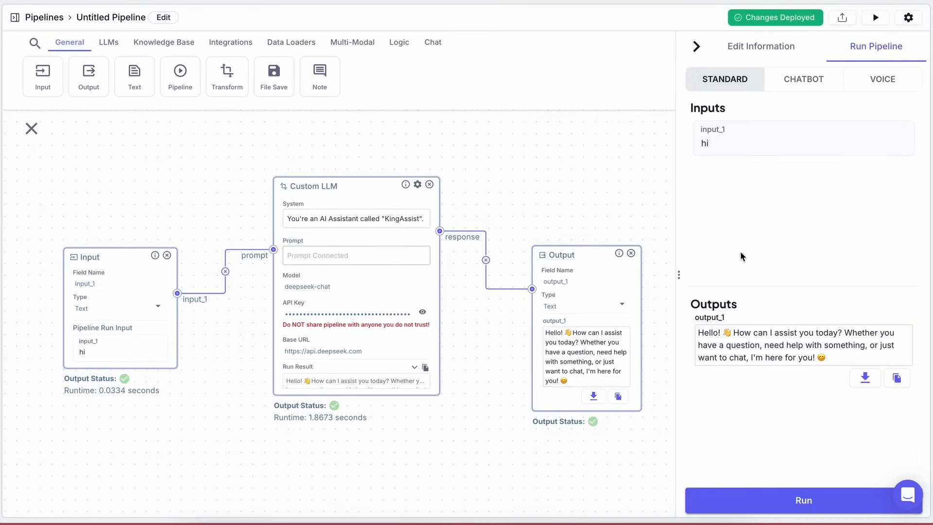
click(164, 42)
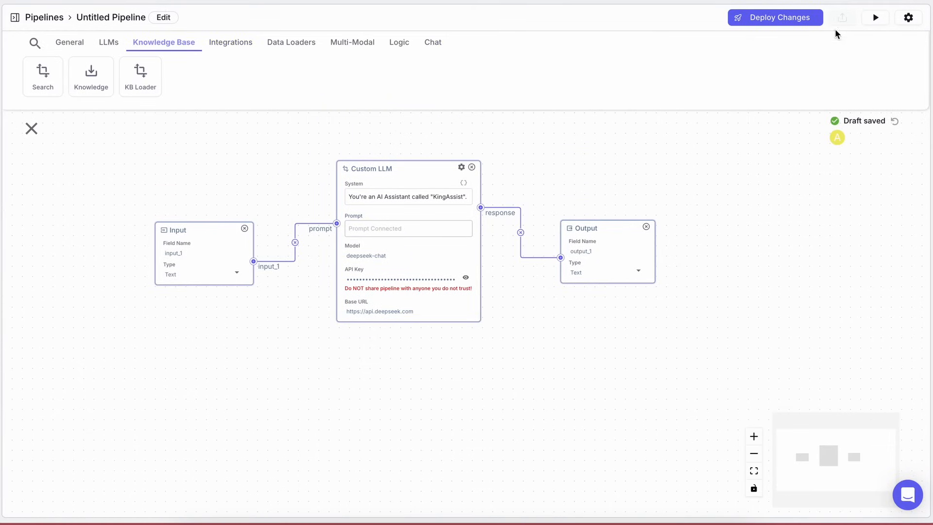
Redeploy the latest changes and export the pipeline as a chatbot
click(775, 17)
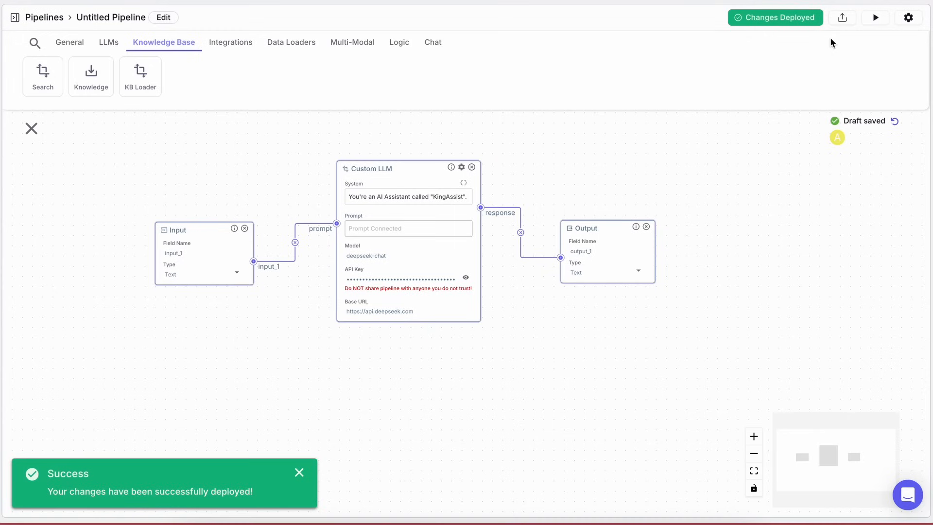
mouse_move(810, 77)
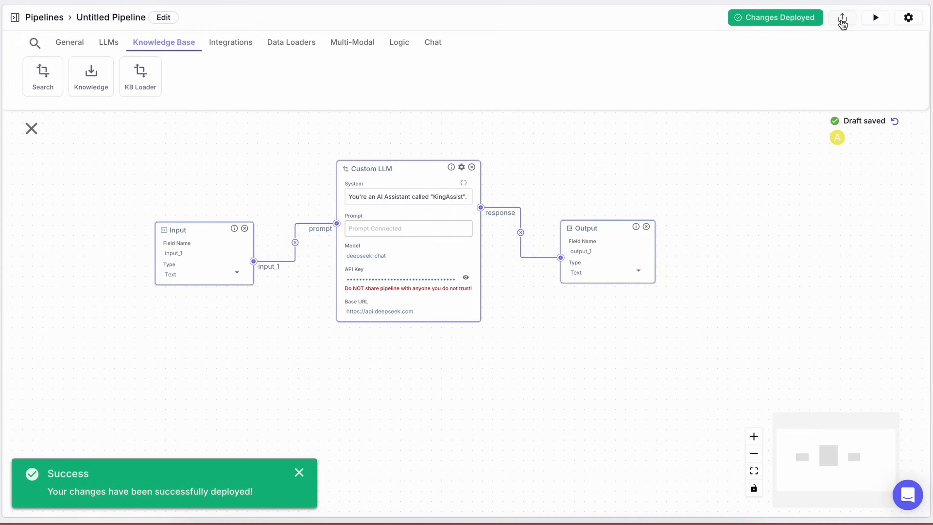
click(841, 17)
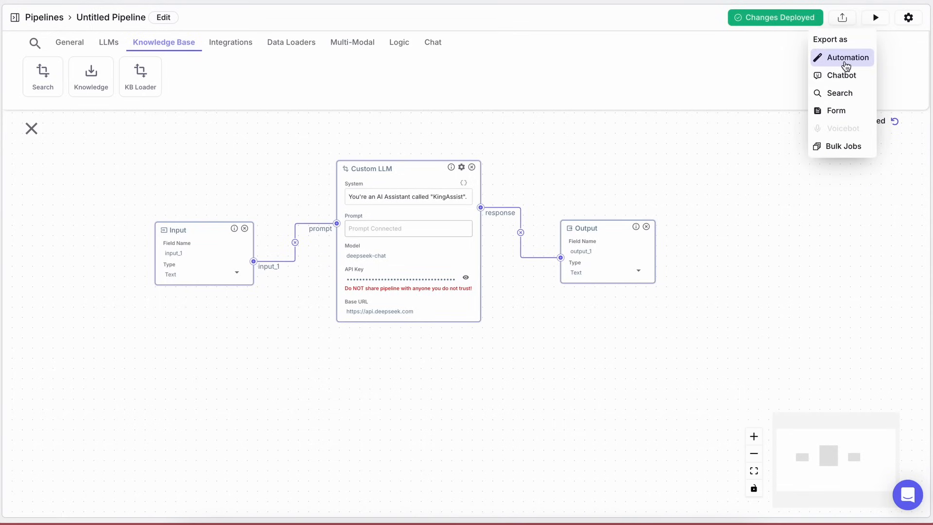
mouse_move(839, 93)
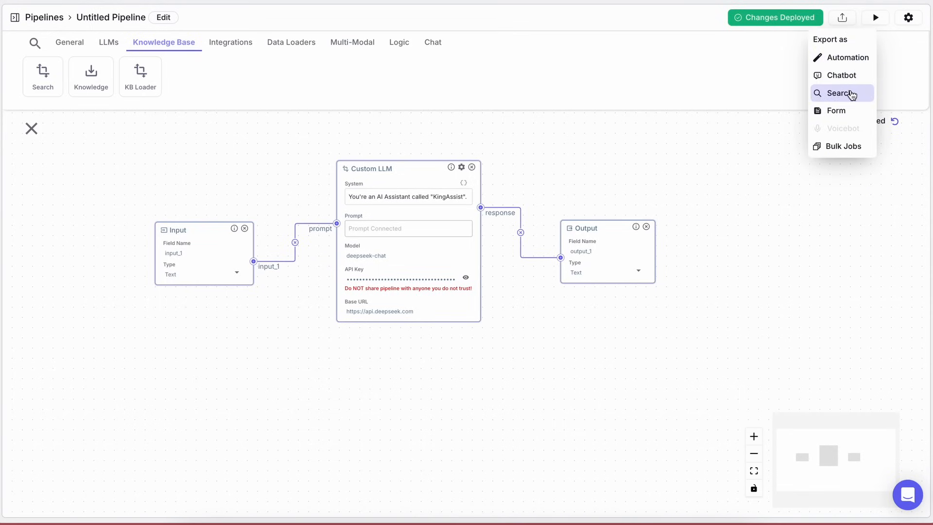
mouse_move(842, 74)
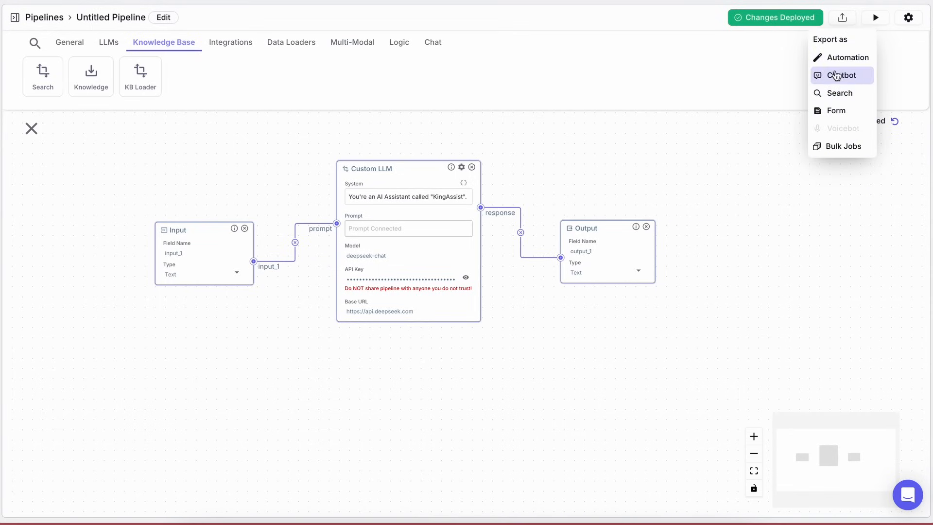
mouse_move(842, 57)
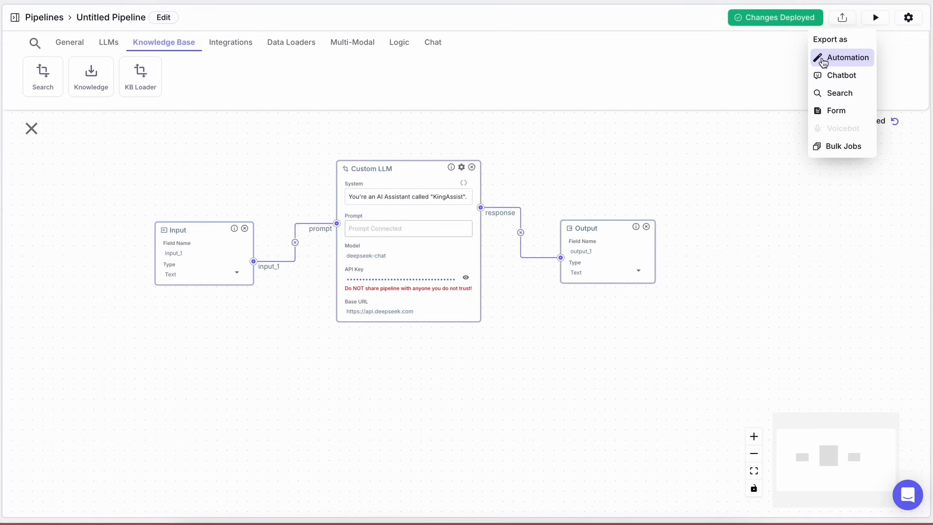
click(841, 75)
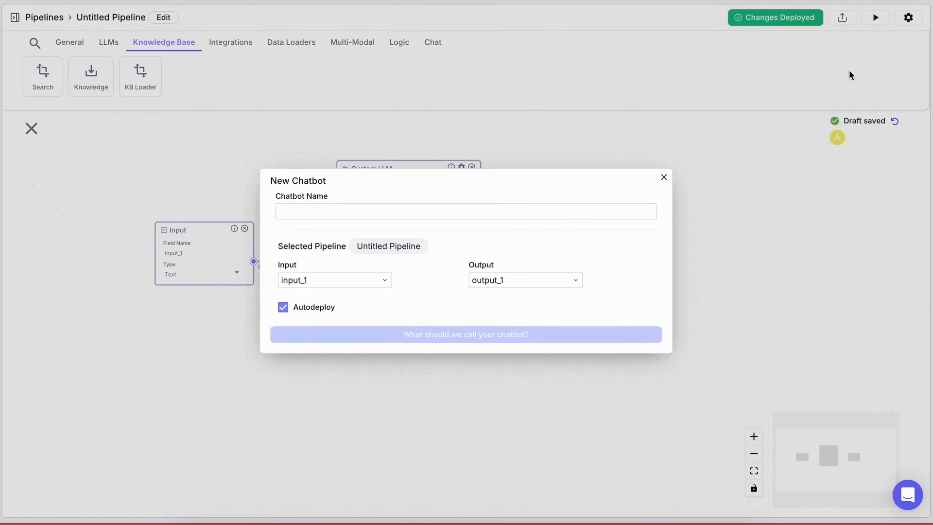
Name the chatbot KingAssist and create it from the pipeline
text(K)
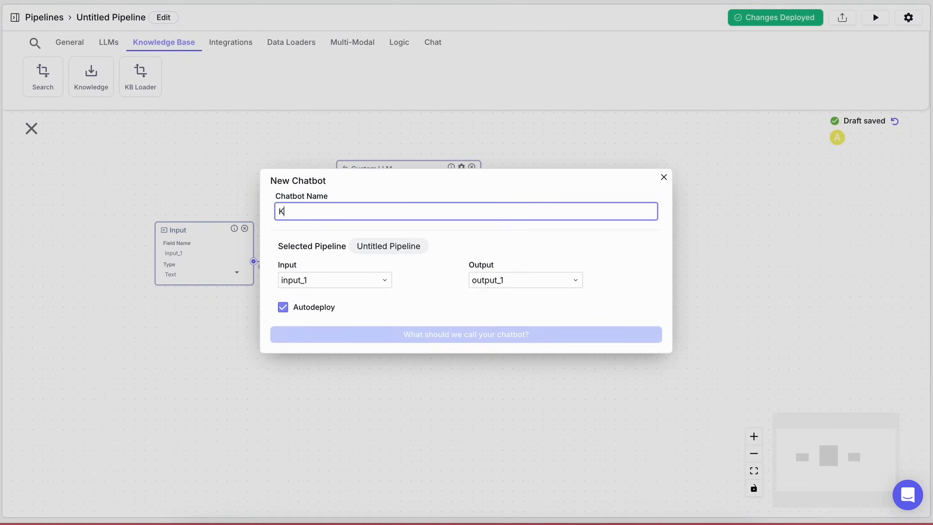
text(ingAssist)
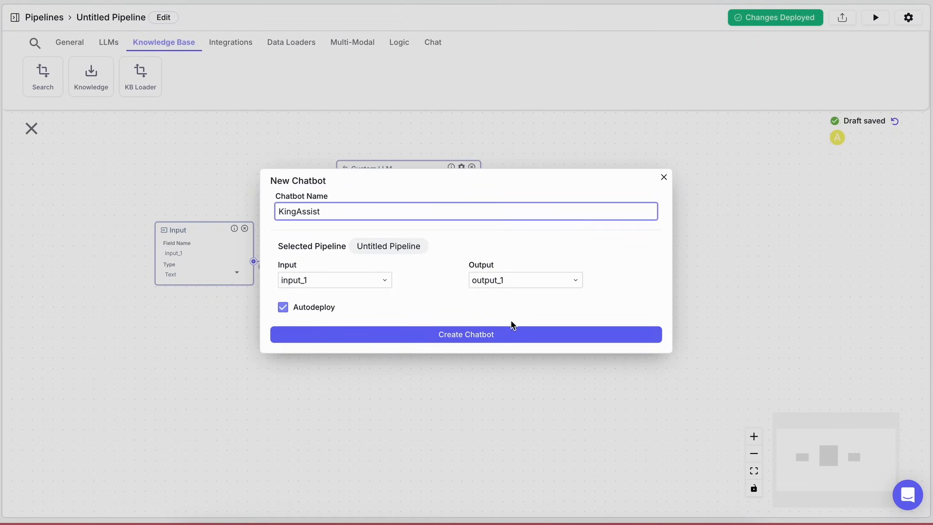
click(466, 333)
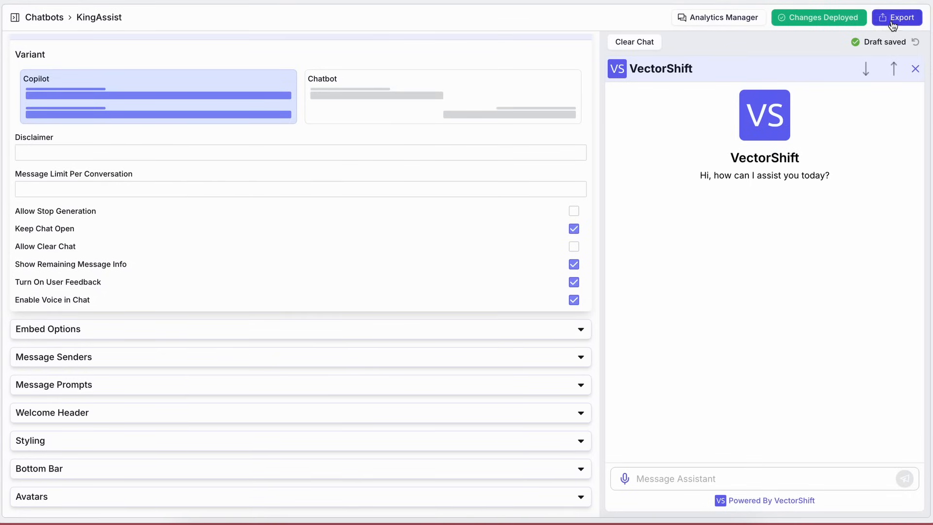
Show KingAssist's share options and open the deployed chatbot from its link
click(897, 17)
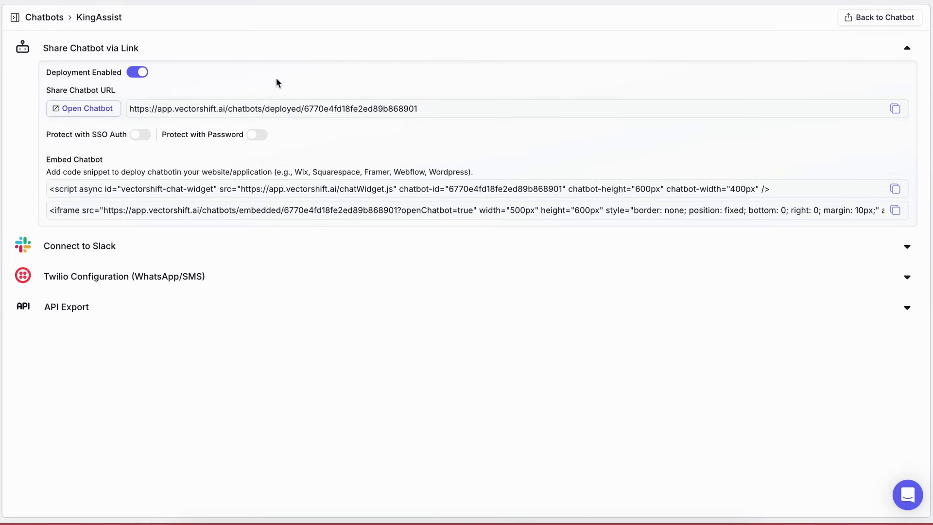
mouse_move(82, 109)
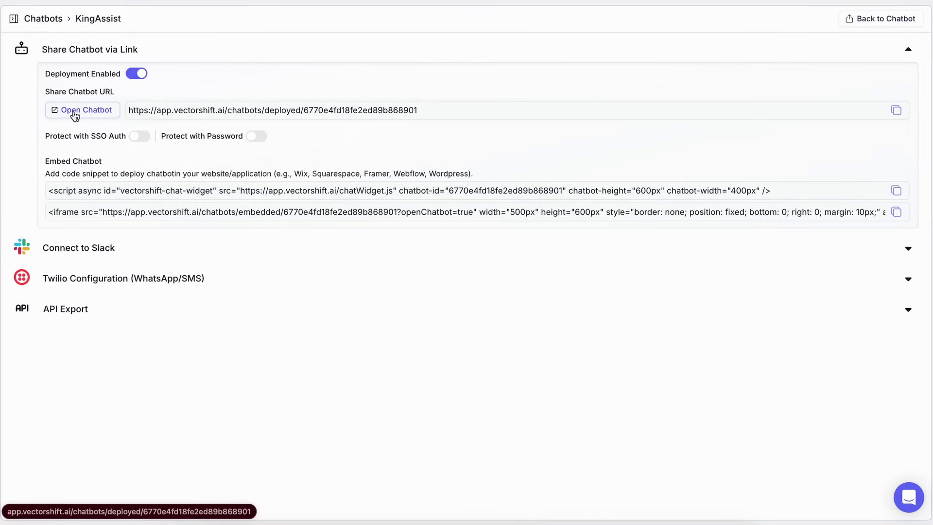
click(82, 110)
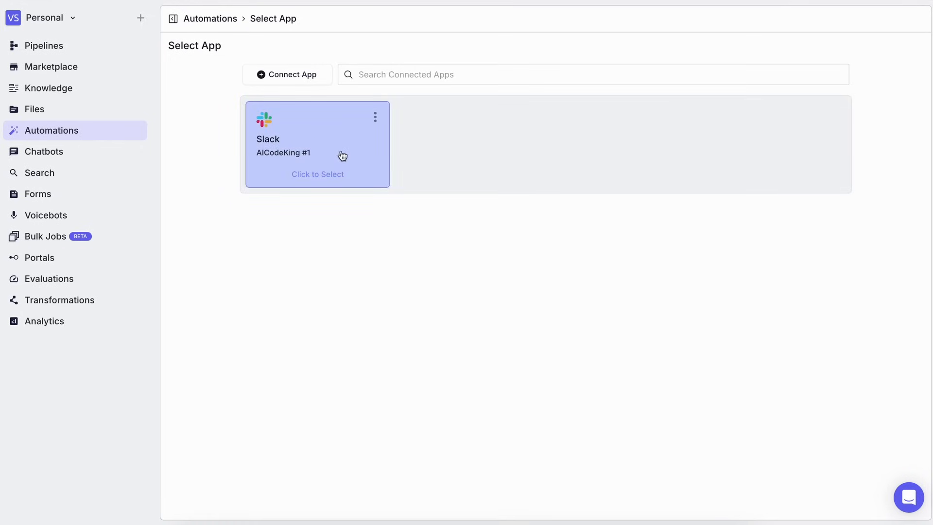
Use the connected Slack workspace with New Message as the trigger event, then go to Knowledge
click(317, 144)
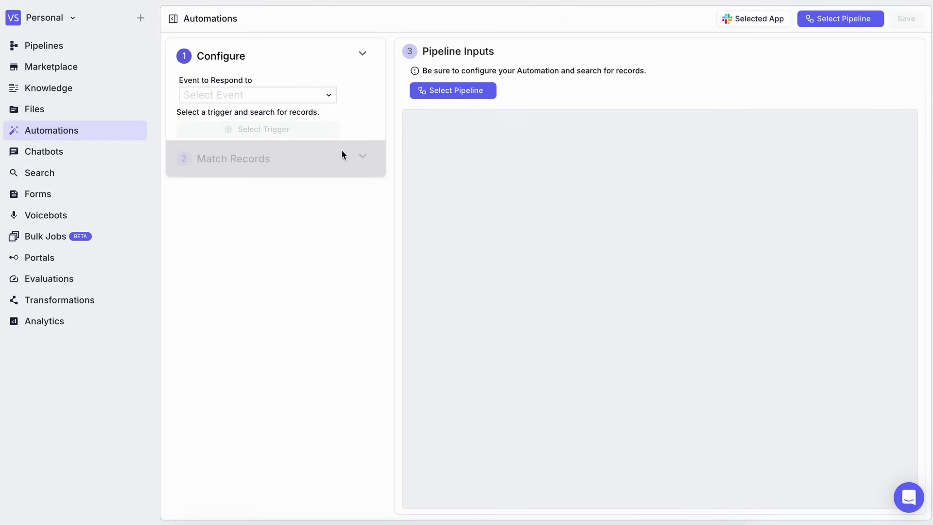
mouse_move(330, 95)
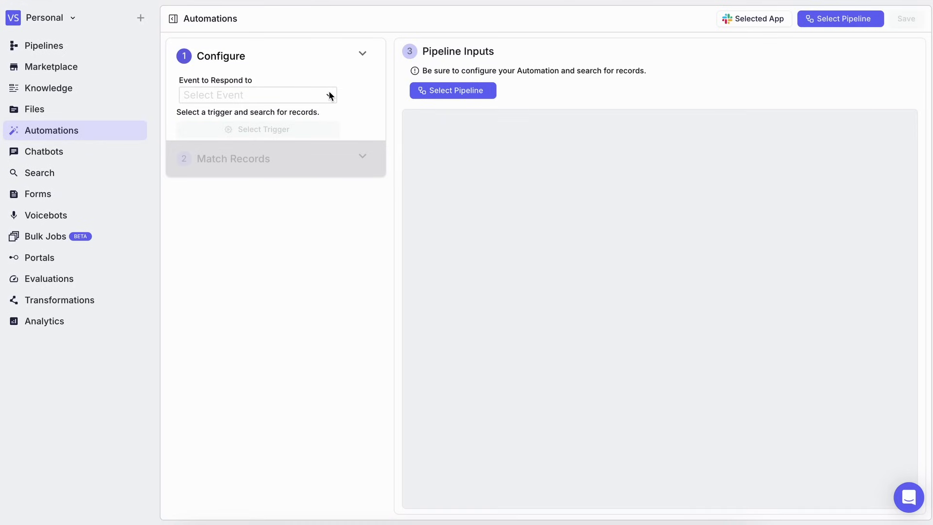
click(257, 94)
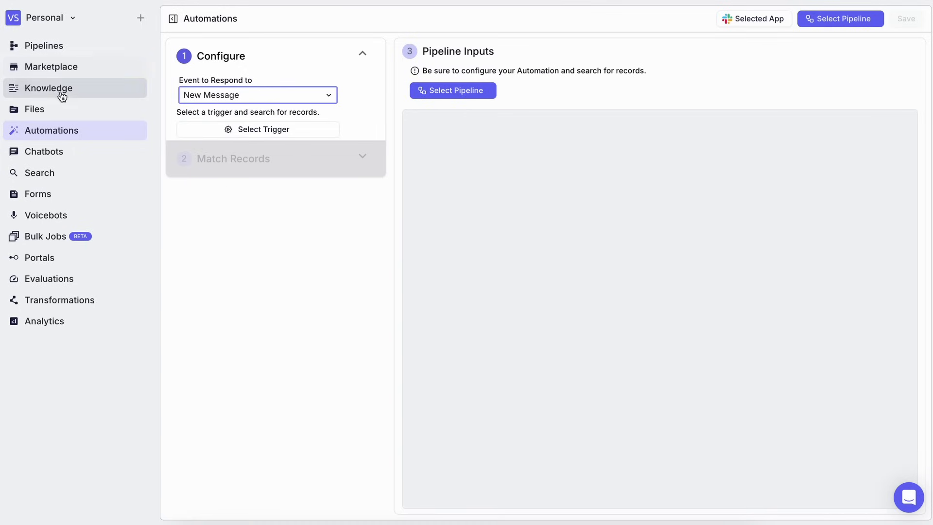
click(47, 88)
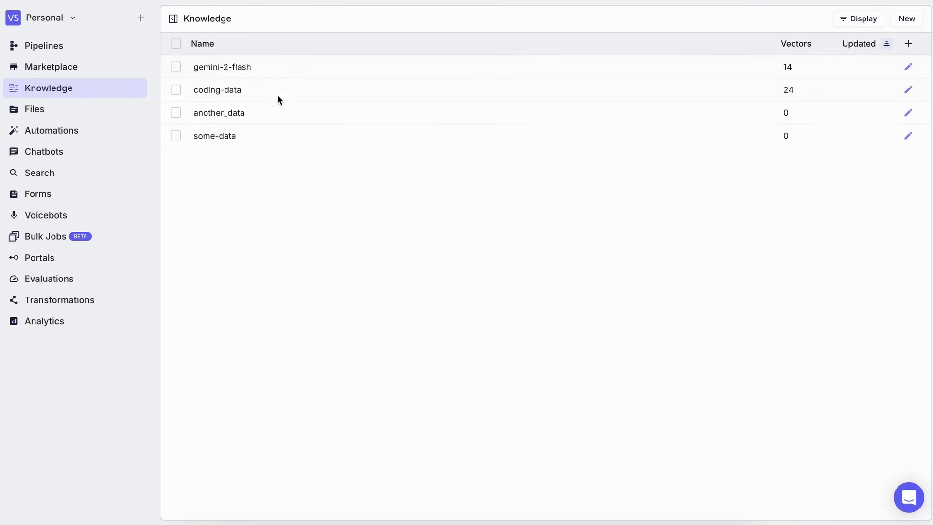
mouse_move(267, 105)
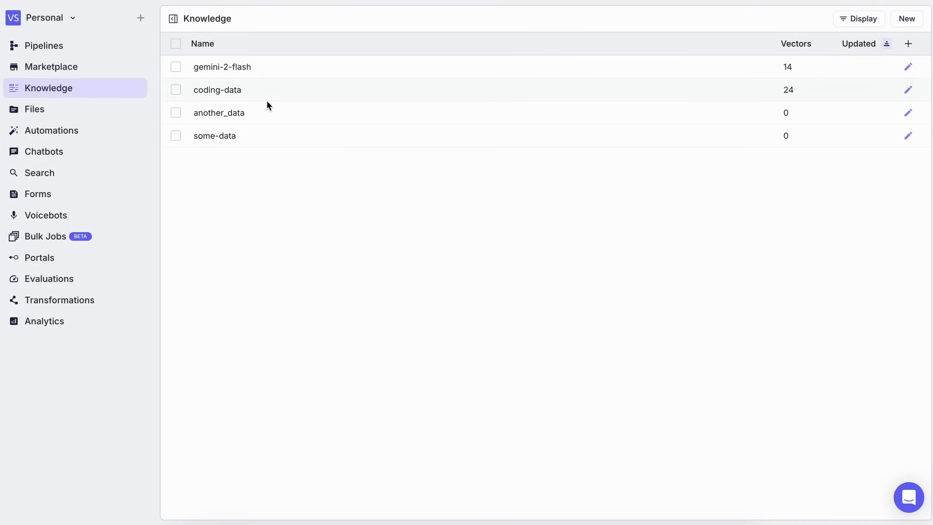
mouse_move(219, 113)
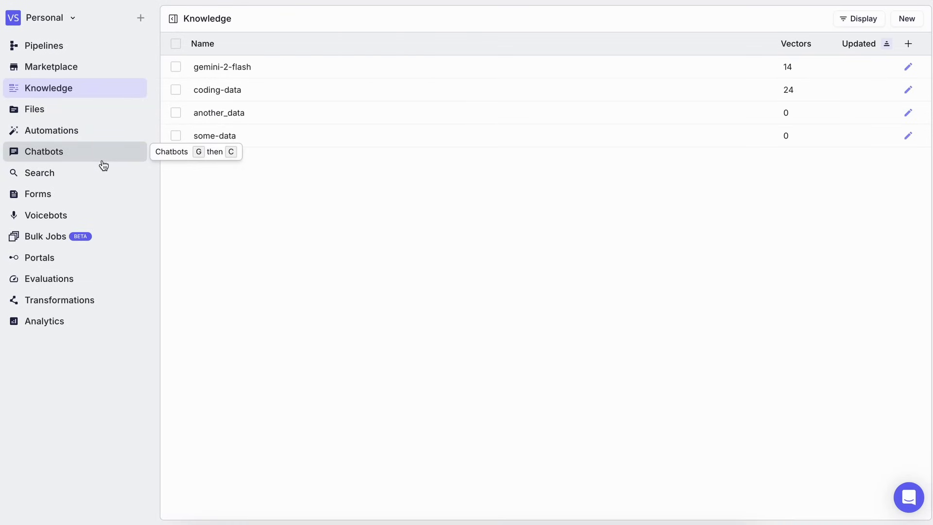
mouse_move(106, 216)
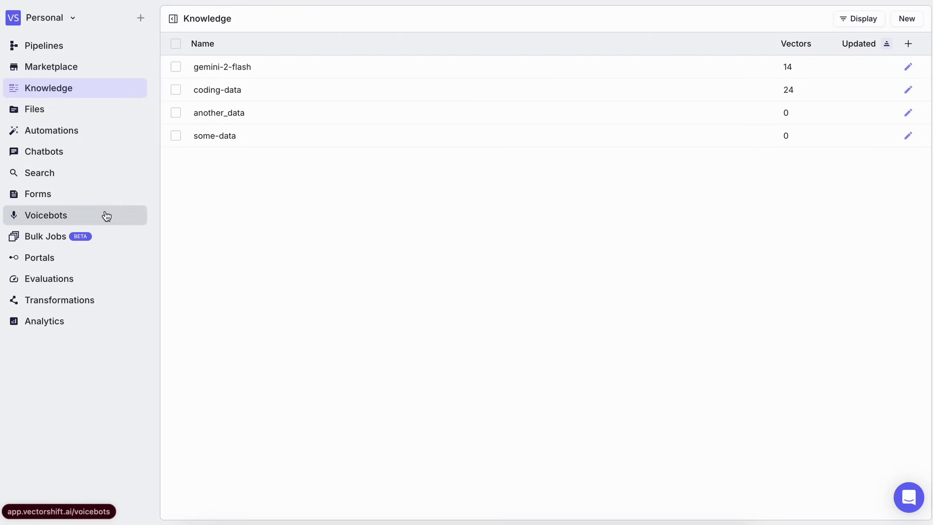
Switch from the knowledge bases list to the empty Voicebots section
click(48, 215)
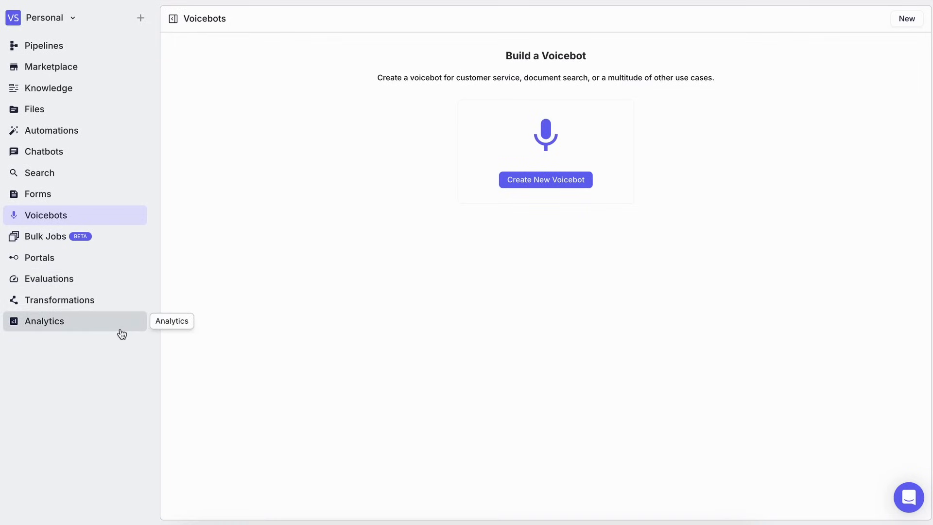
mouse_move(119, 151)
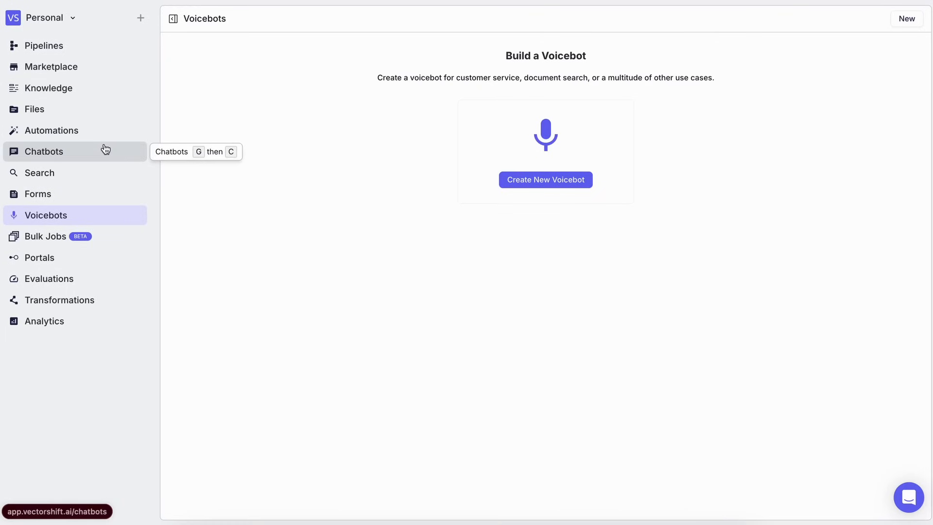
Return to the Pipelines list showing Untitled Pipeline and Ecommerce Assistant - AI Code King
click(43, 46)
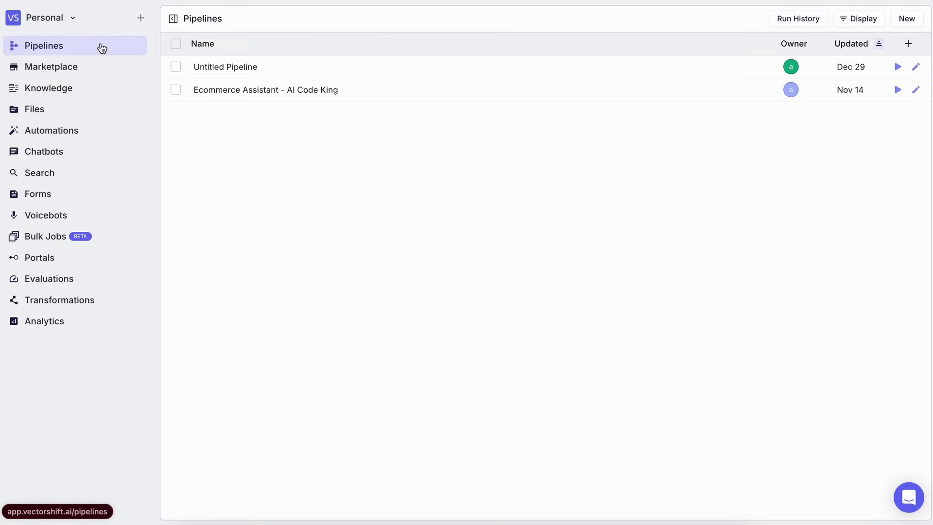
mouse_move(286, 162)
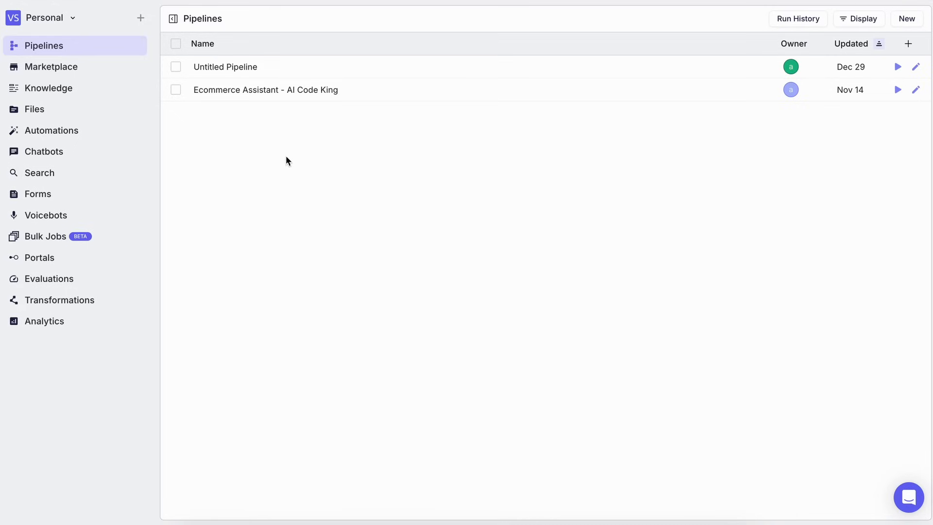
mouse_move(380, 189)
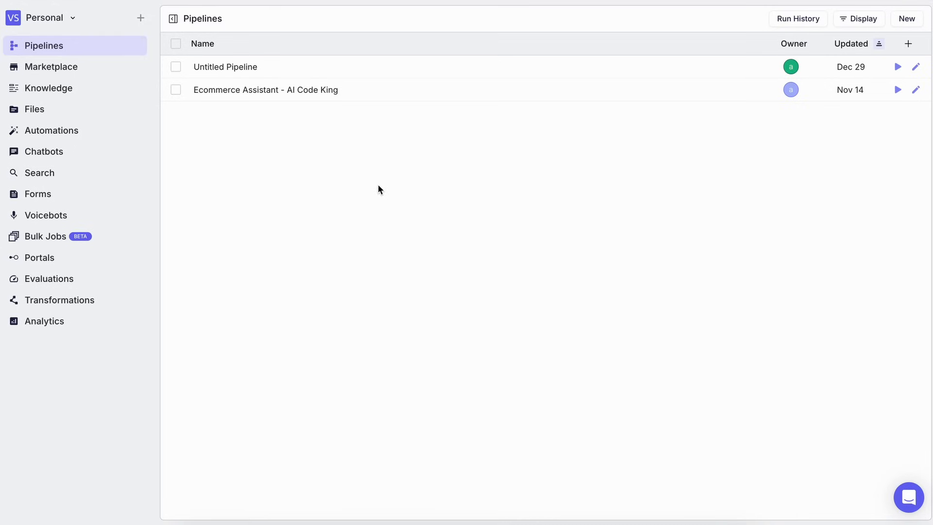
mouse_move(414, 232)
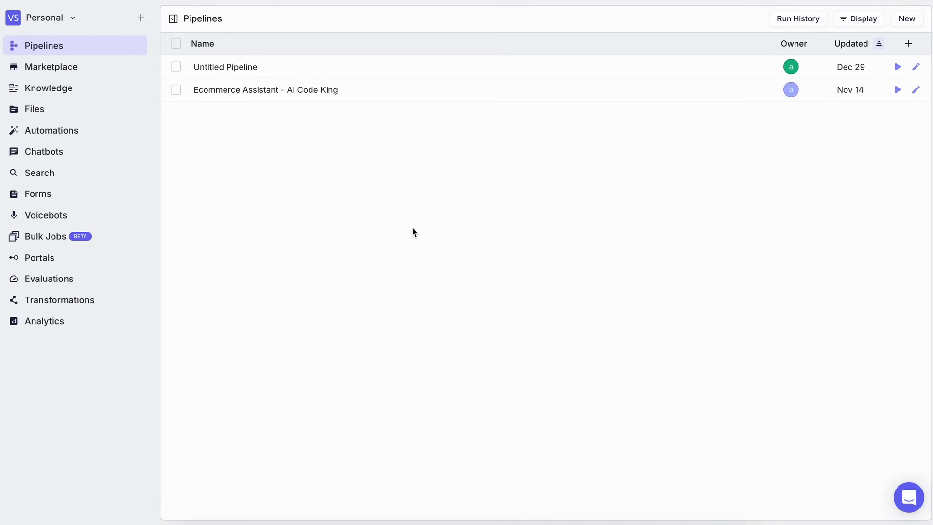
mouse_move(421, 240)
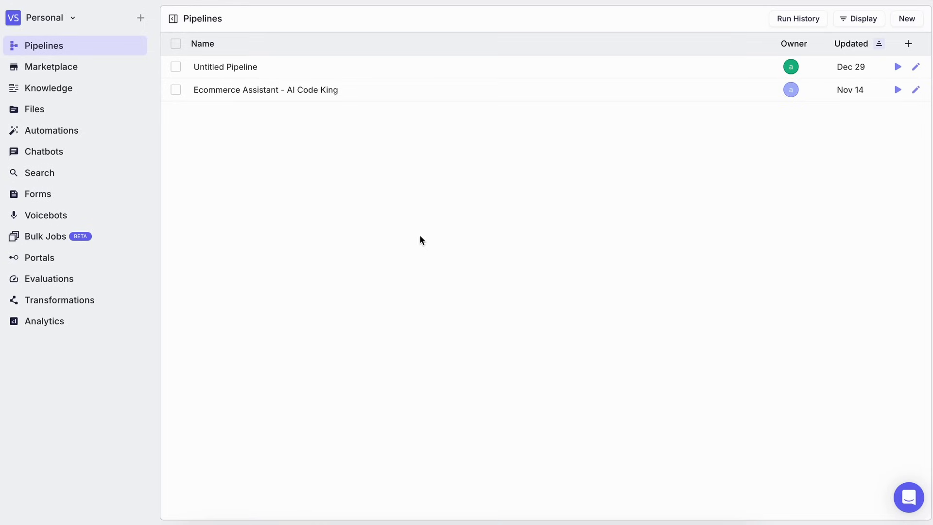
mouse_move(188, 62)
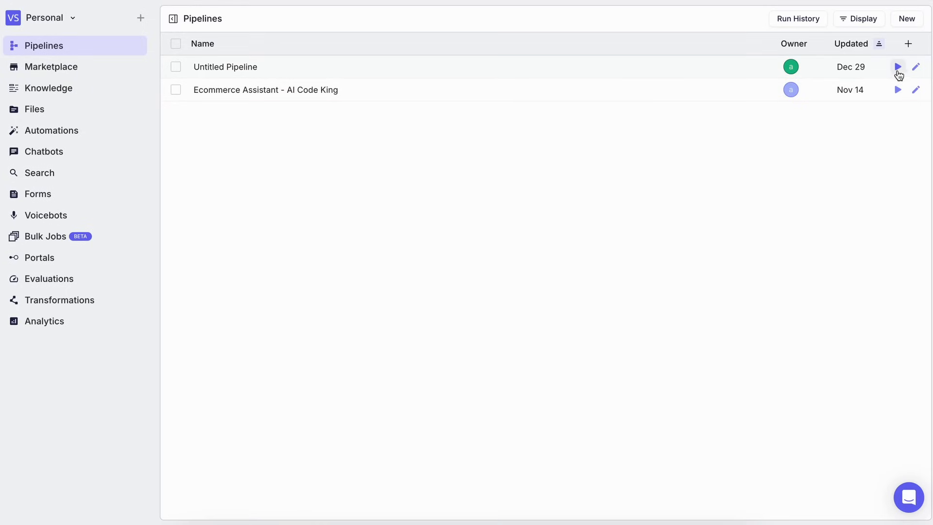
Reopen Untitled Pipeline and browse the Knowledge Base, Data Loaders, LLMs, Logic and Multi-Modal node categories
click(224, 67)
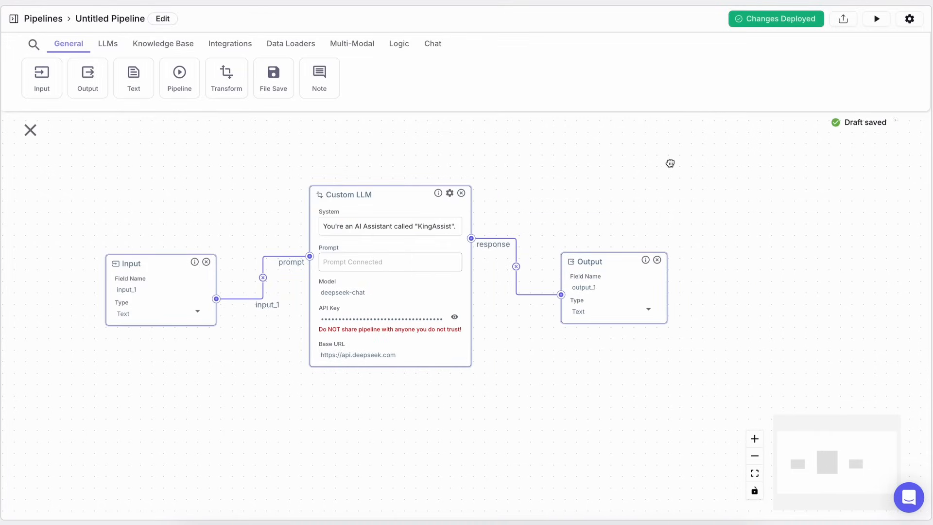
click(162, 44)
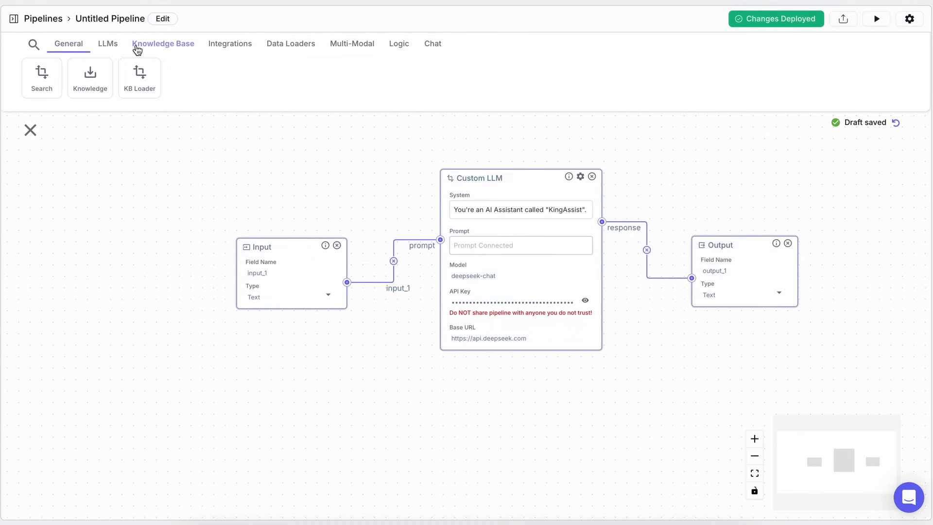
click(291, 44)
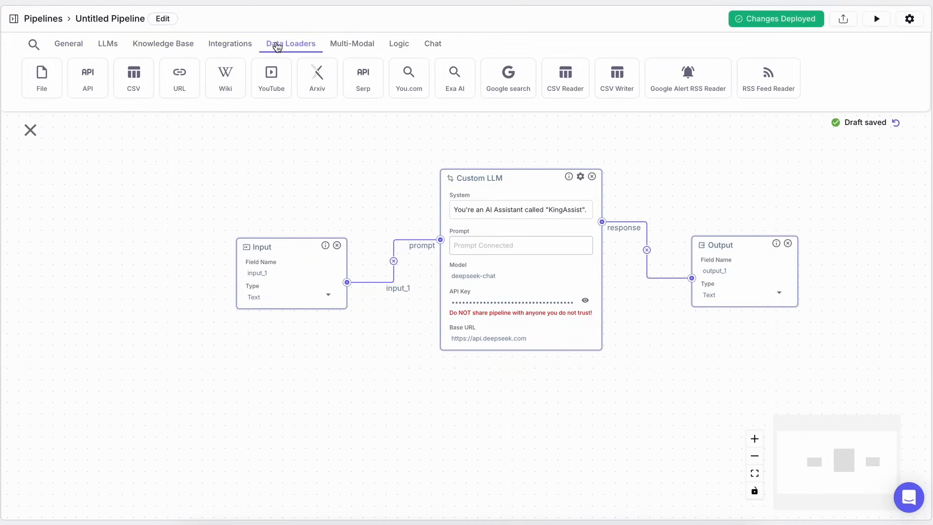
mouse_move(455, 78)
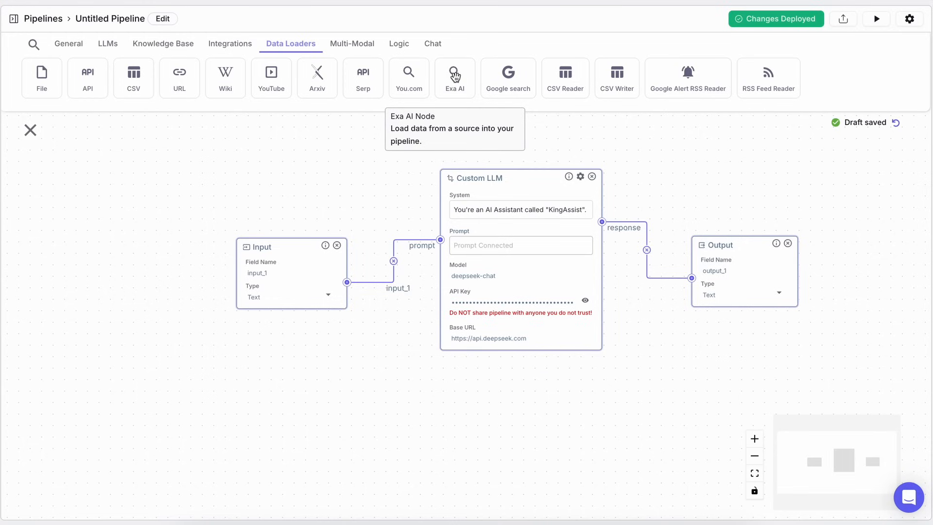
mouse_move(617, 71)
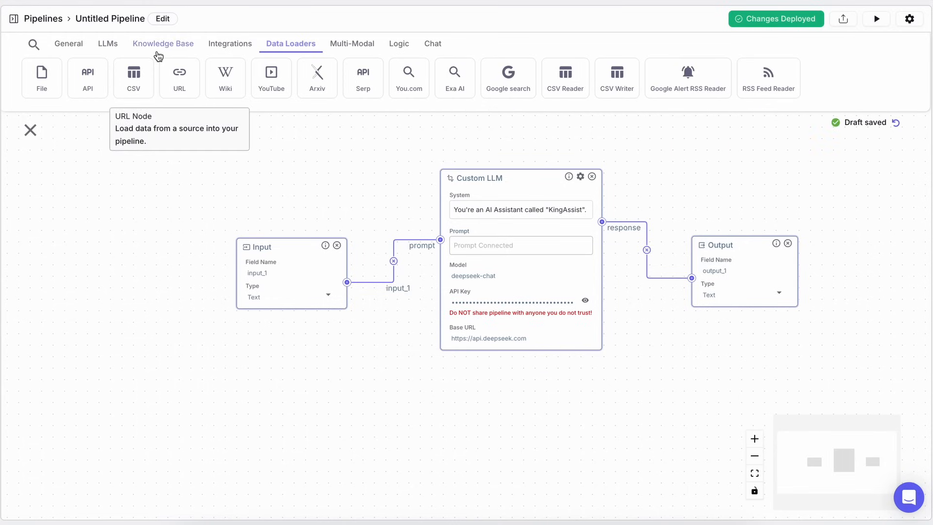
click(108, 44)
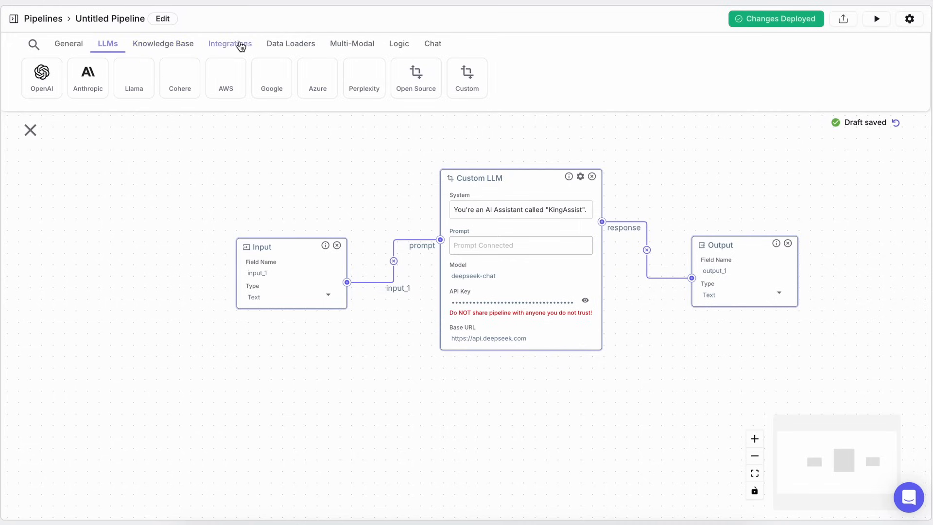
click(290, 44)
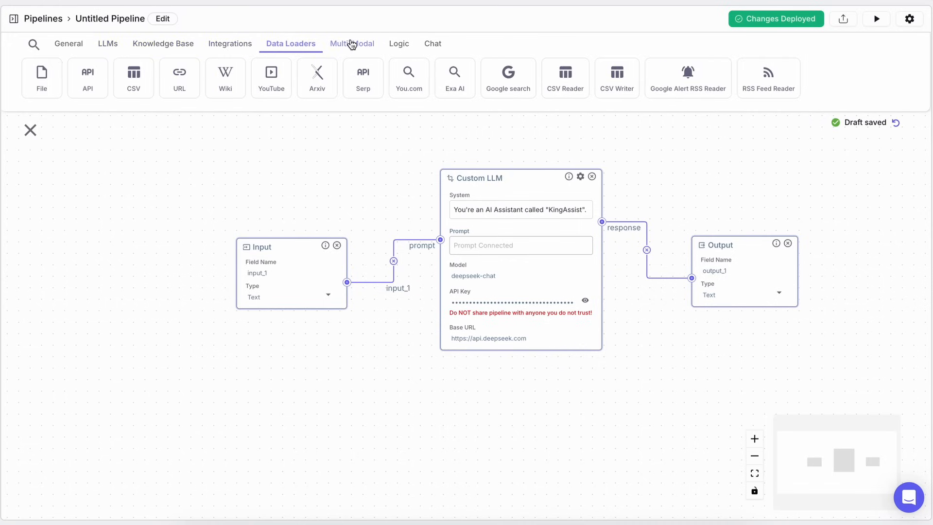
click(432, 44)
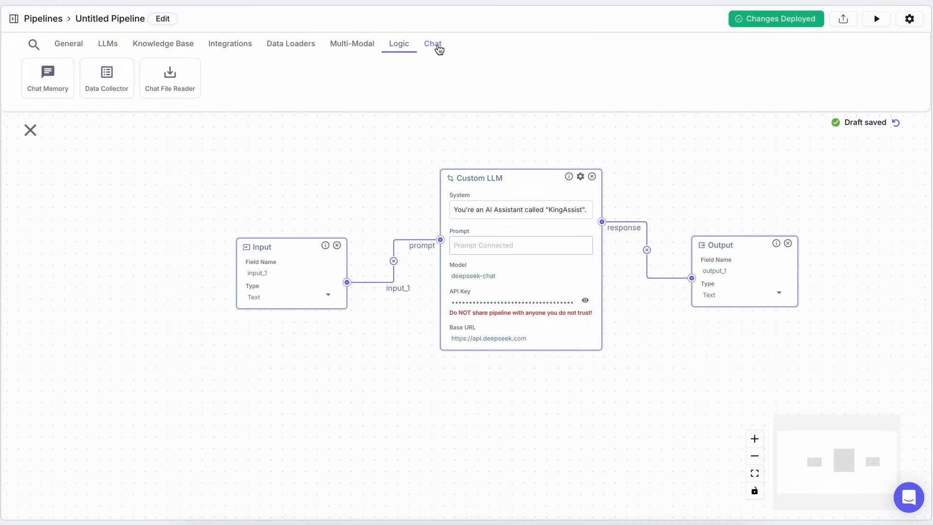
click(351, 44)
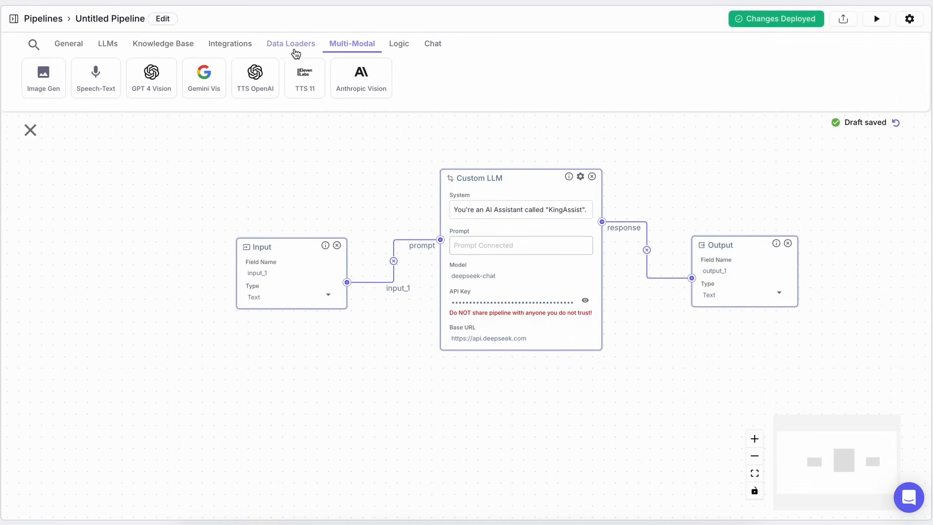
click(164, 43)
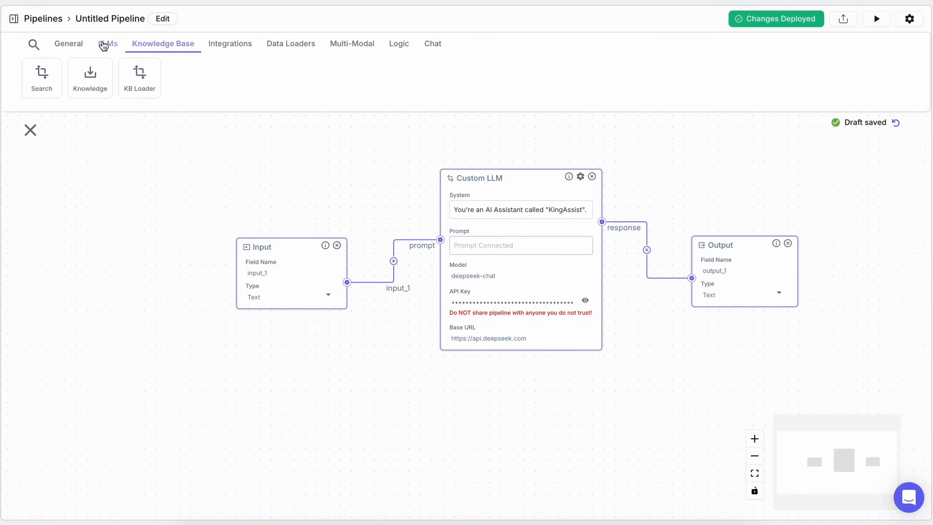
click(68, 43)
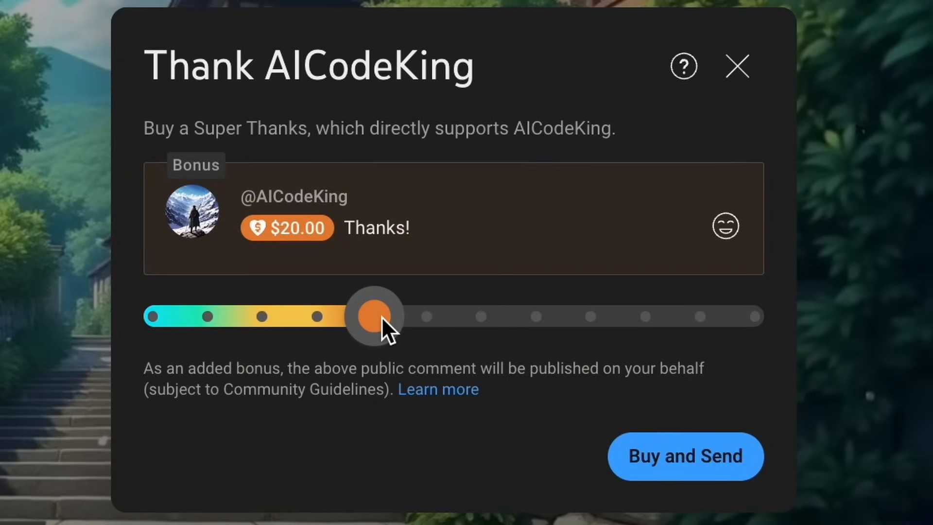
Set Super Thanks to $20 and bring up AICodeKing's Bronze–Diamond King membership tiers
drag(373, 316, 647, 316)
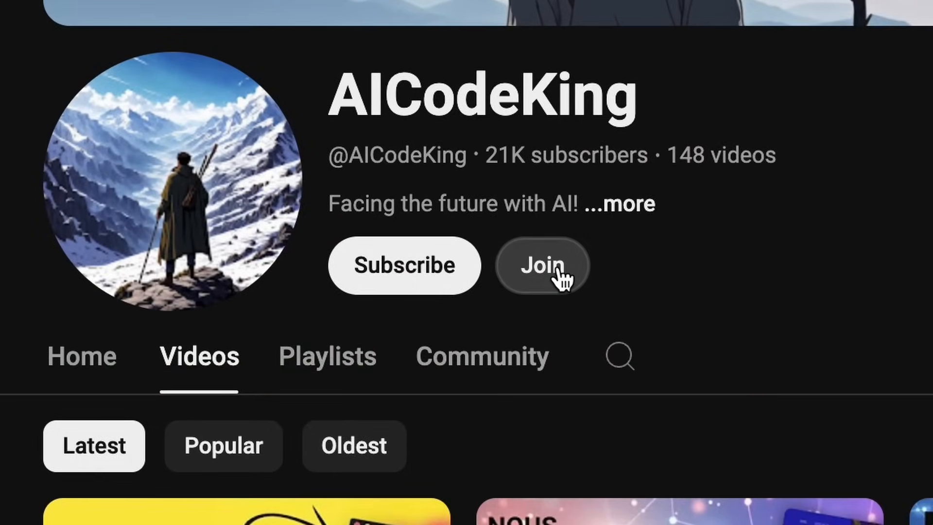
click(542, 266)
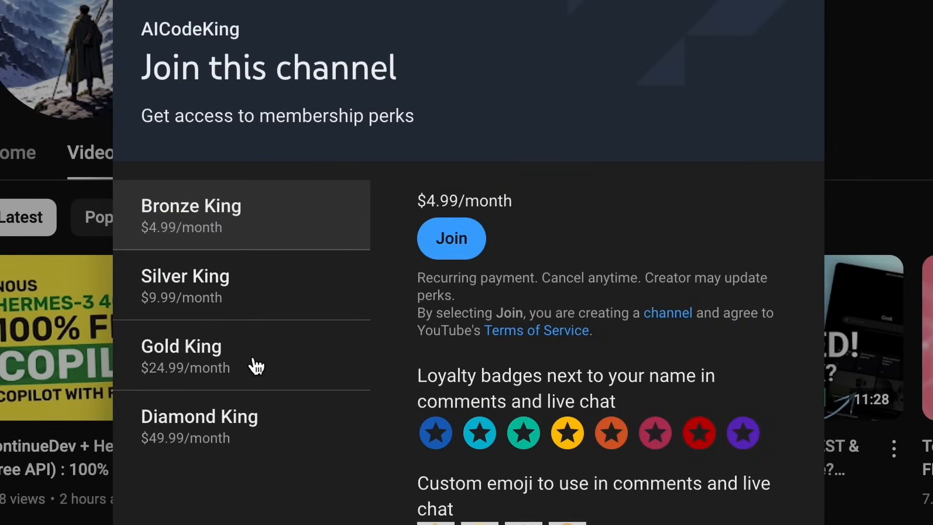
mouse_move(331, 377)
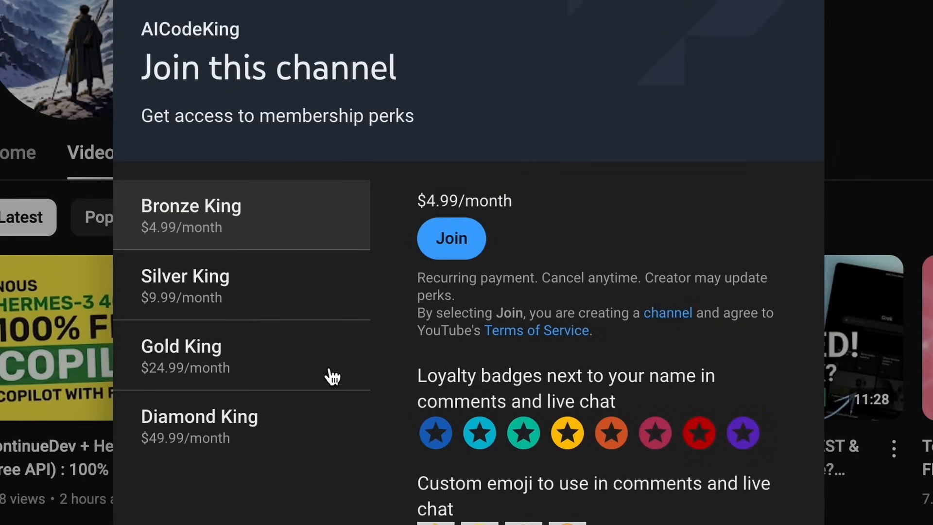